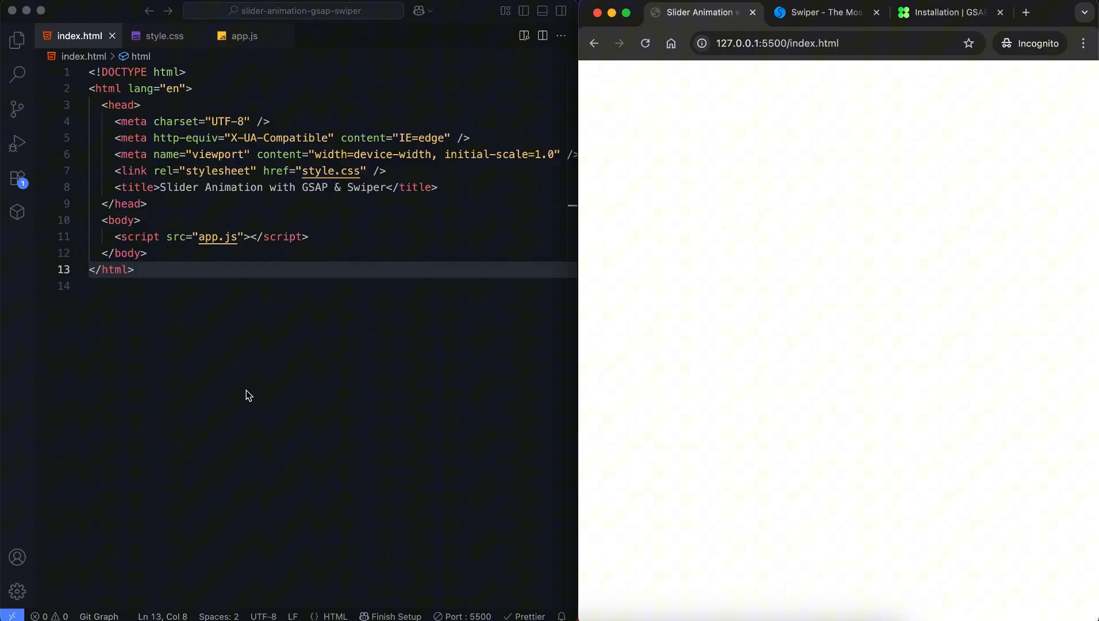
Look up the Swiper bundle CDN tags on swiperjs.com's Get Started page.
left_click(817, 13)
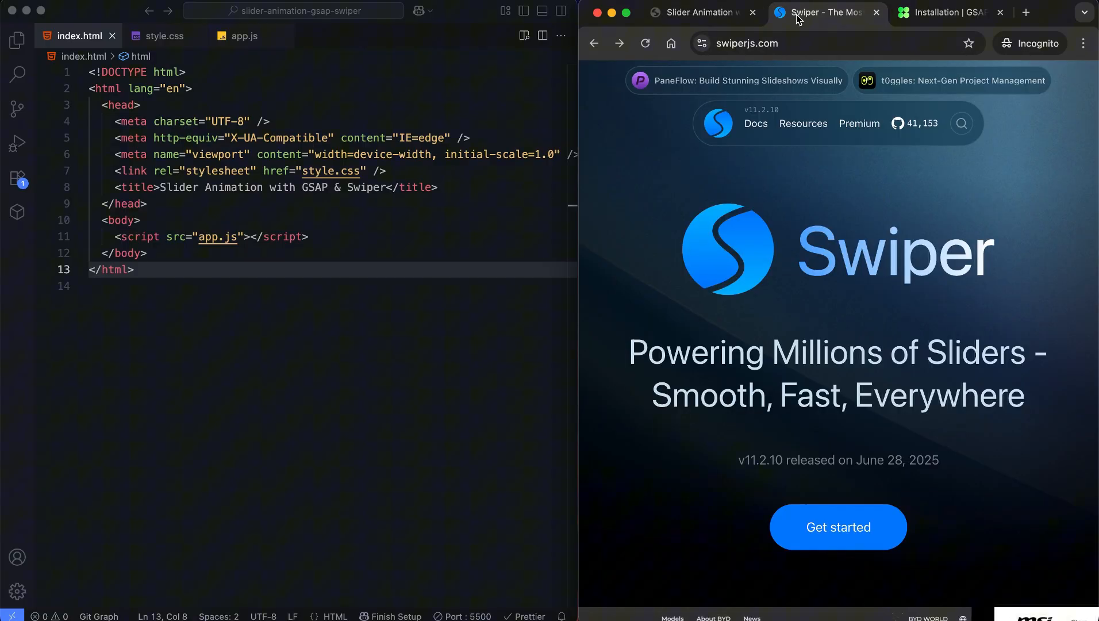
left_click(837, 528)
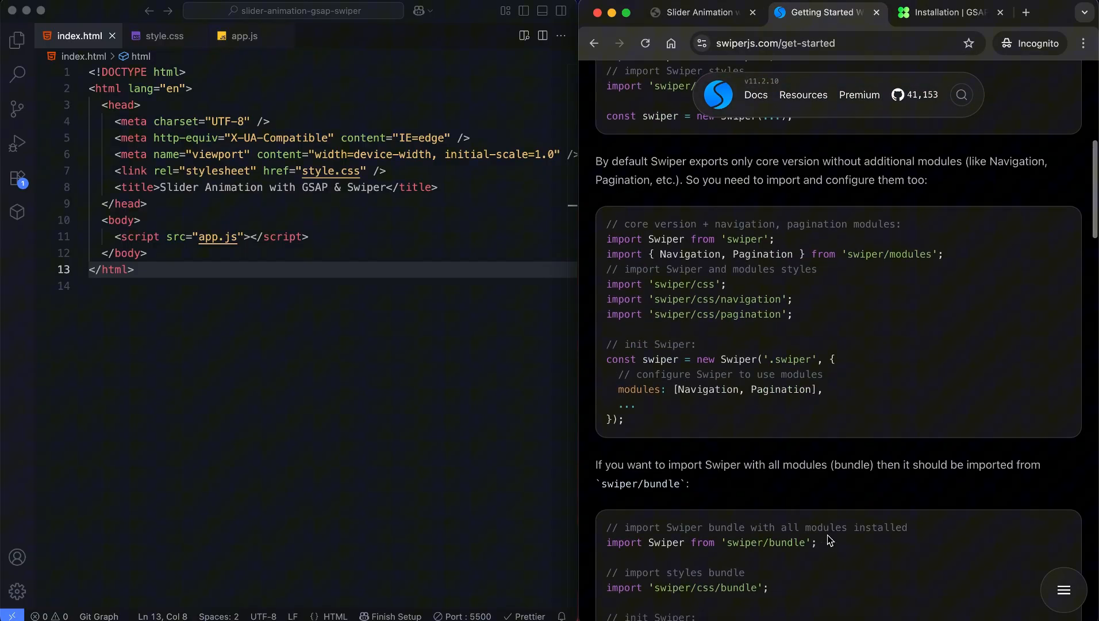
scroll("down", 3)
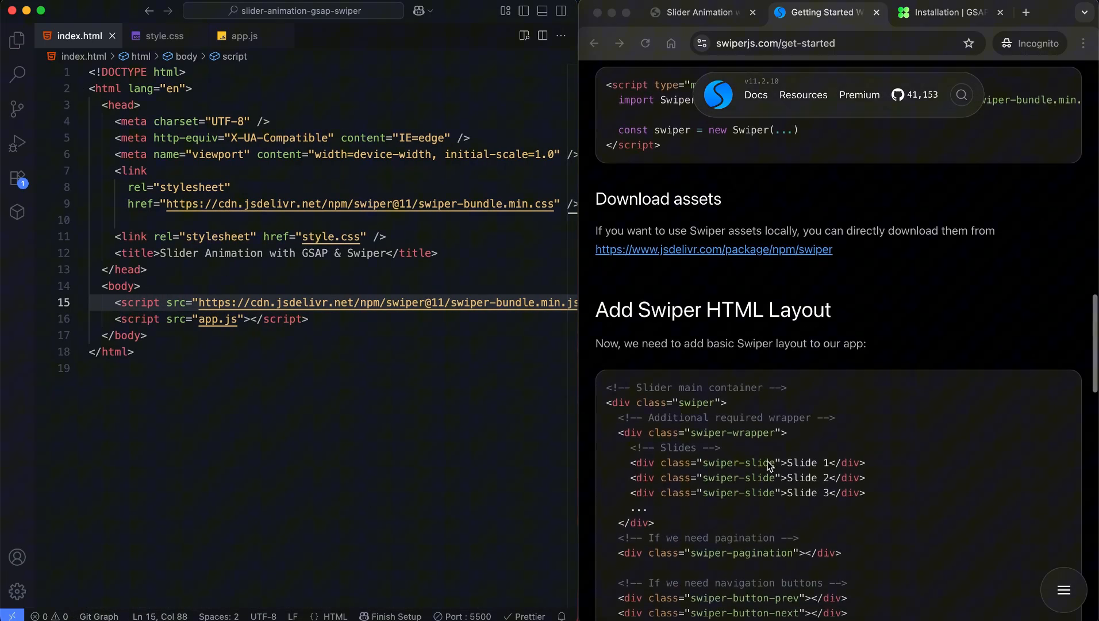
Build a Swiper section of image slides titled Blooming Quietly, Home Sweet Home, through Journey Through Green.
scroll("down", 3)
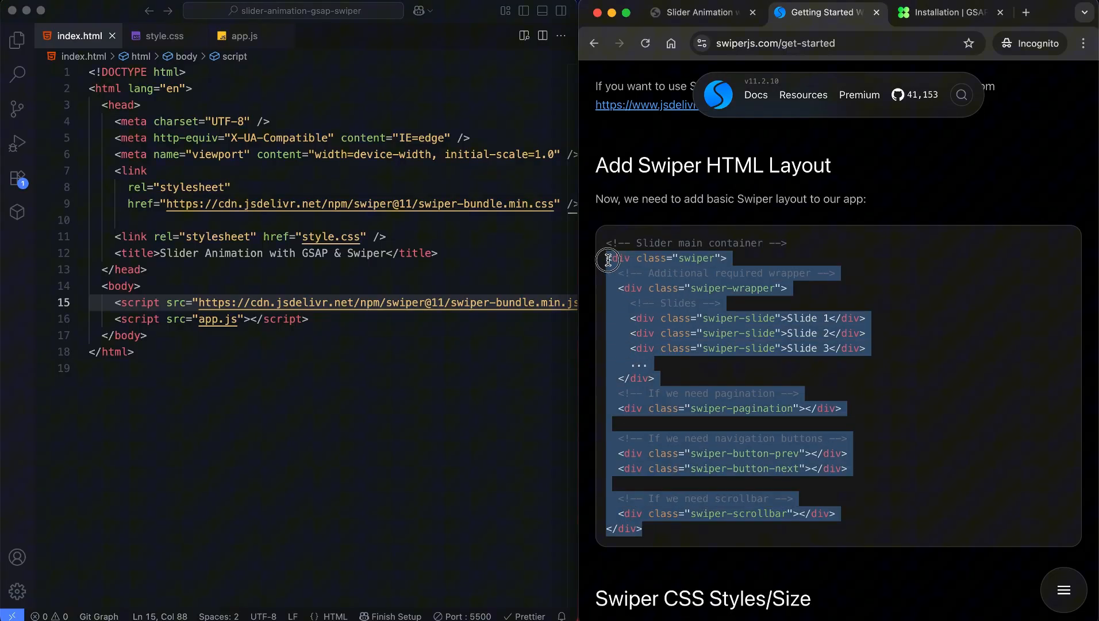
type("section>")
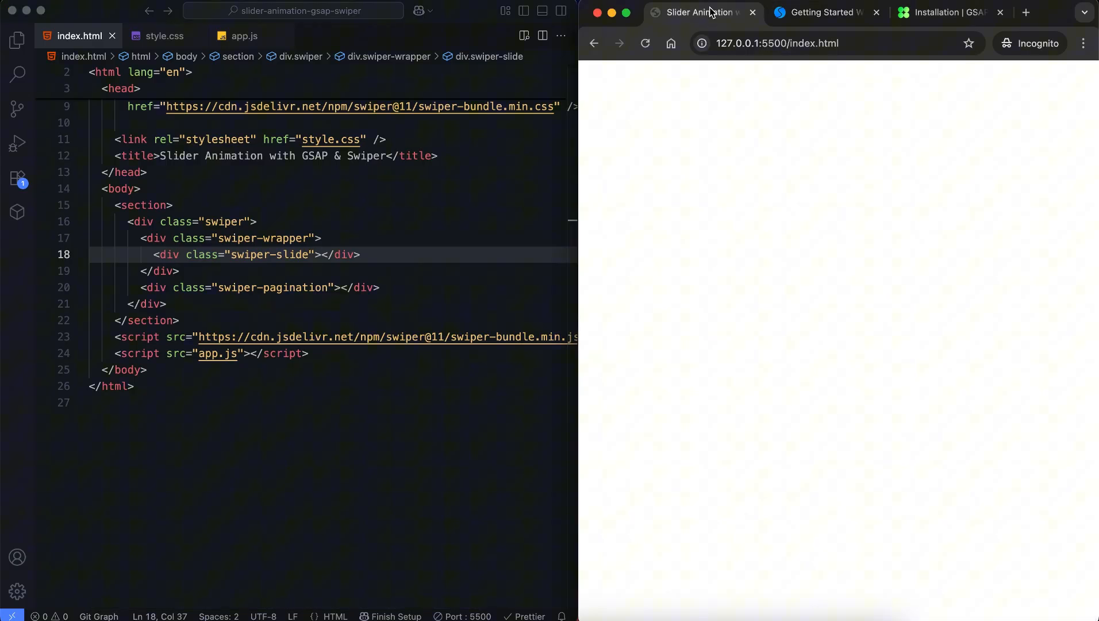
type("<img src=\"images/\" alt=\"\">")
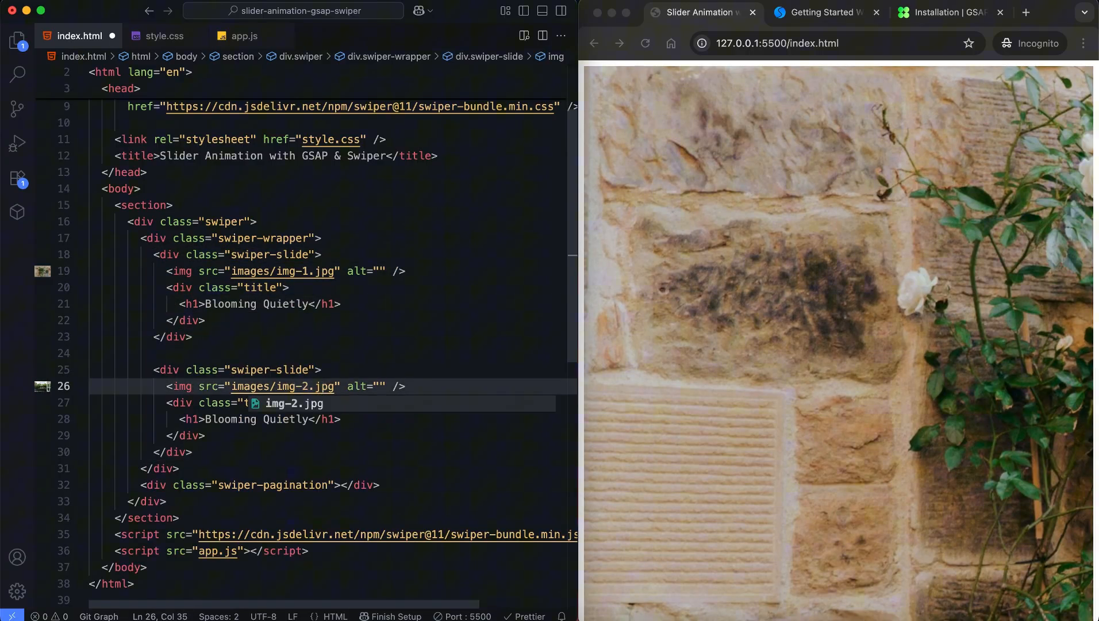
type("Home Sweet Home")
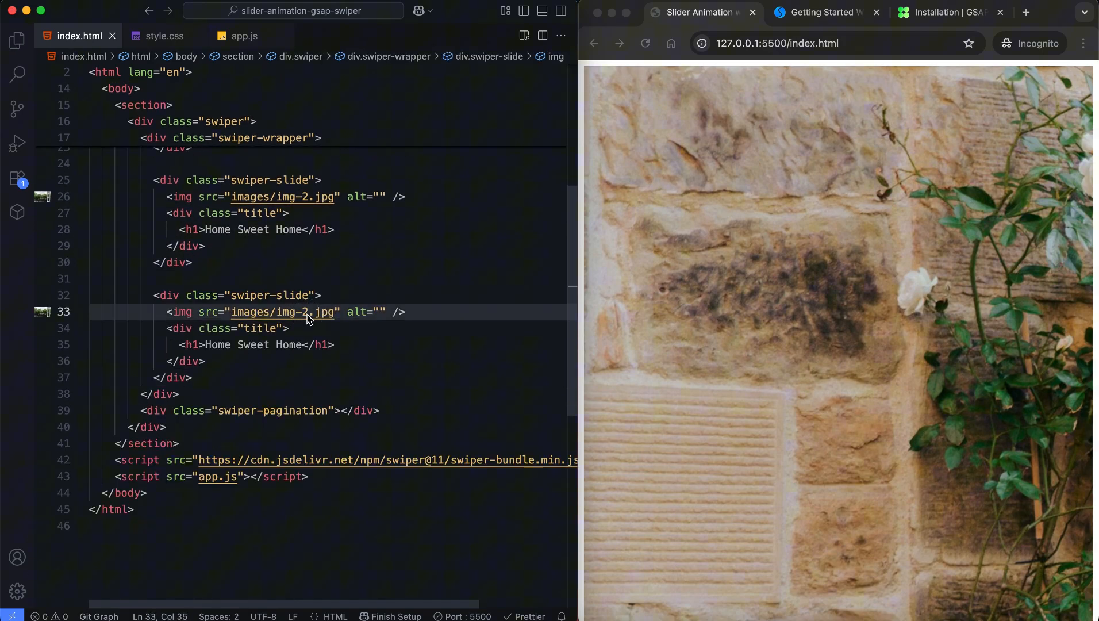
type("Into Th")
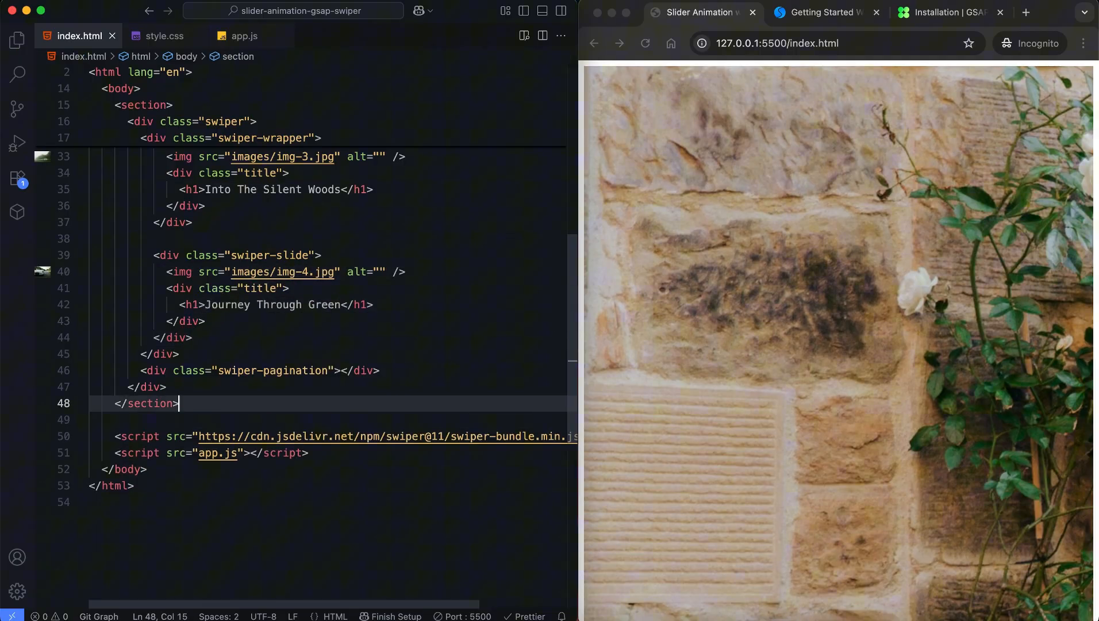
In app.js, create a Swiper with slidesPerView 1, fade effect, loop, mousewheel options and clickable pagination.
left_click(244, 35)
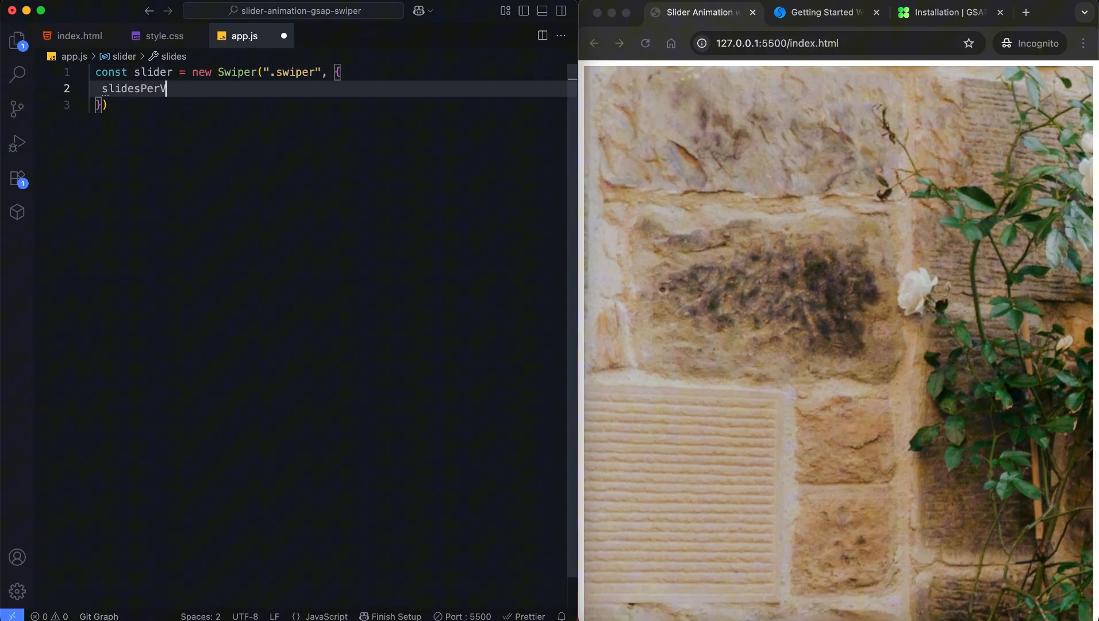
type("iew: 1,")
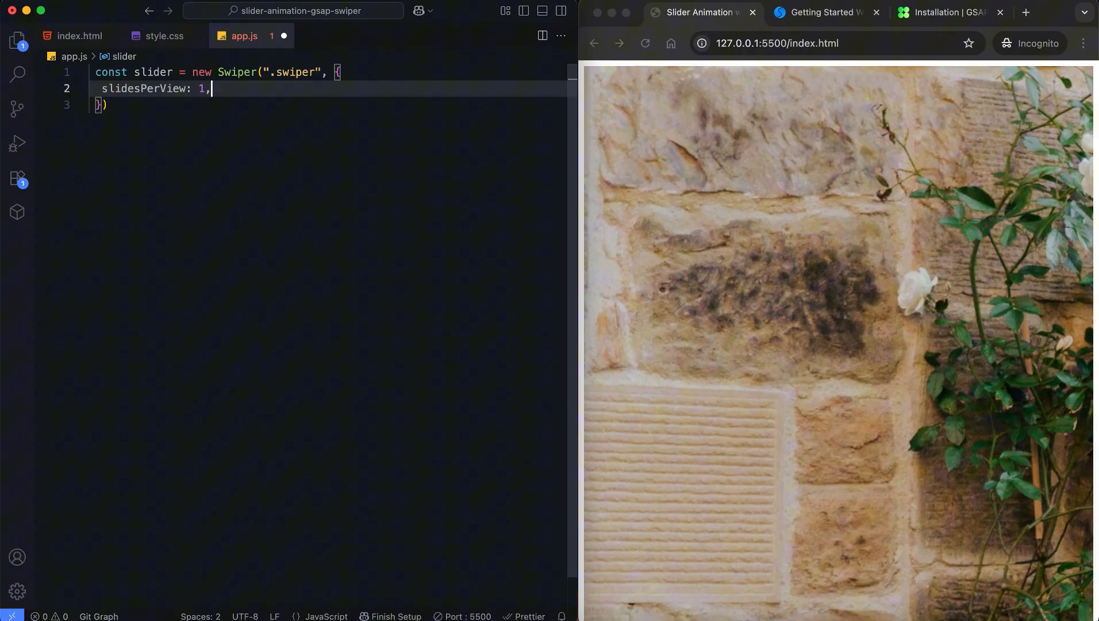
type("effect:")
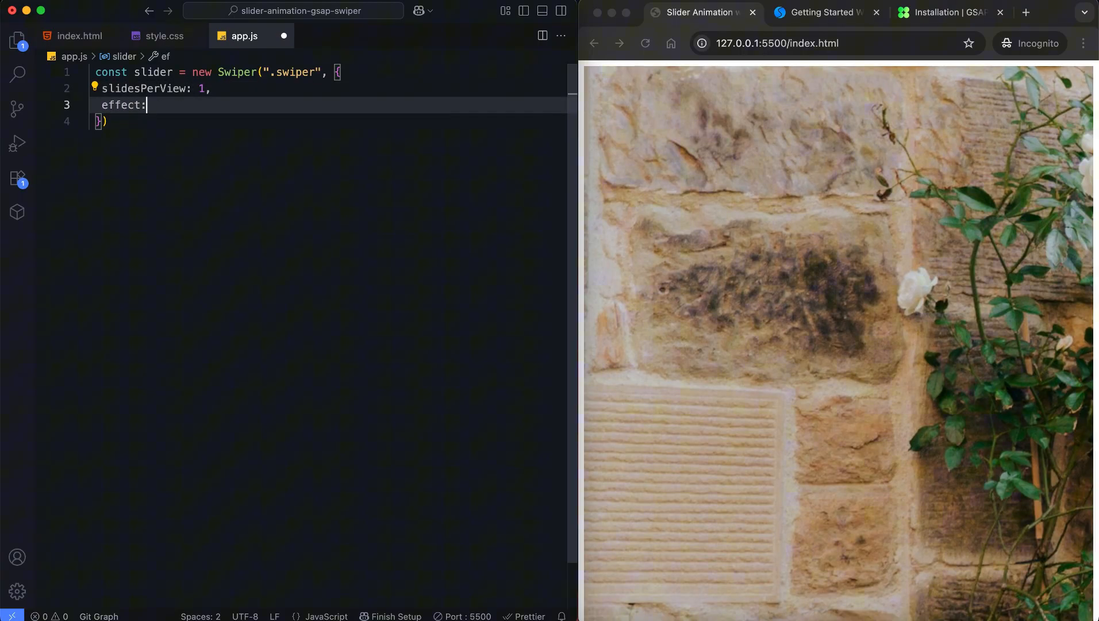
type("\"fade\",")
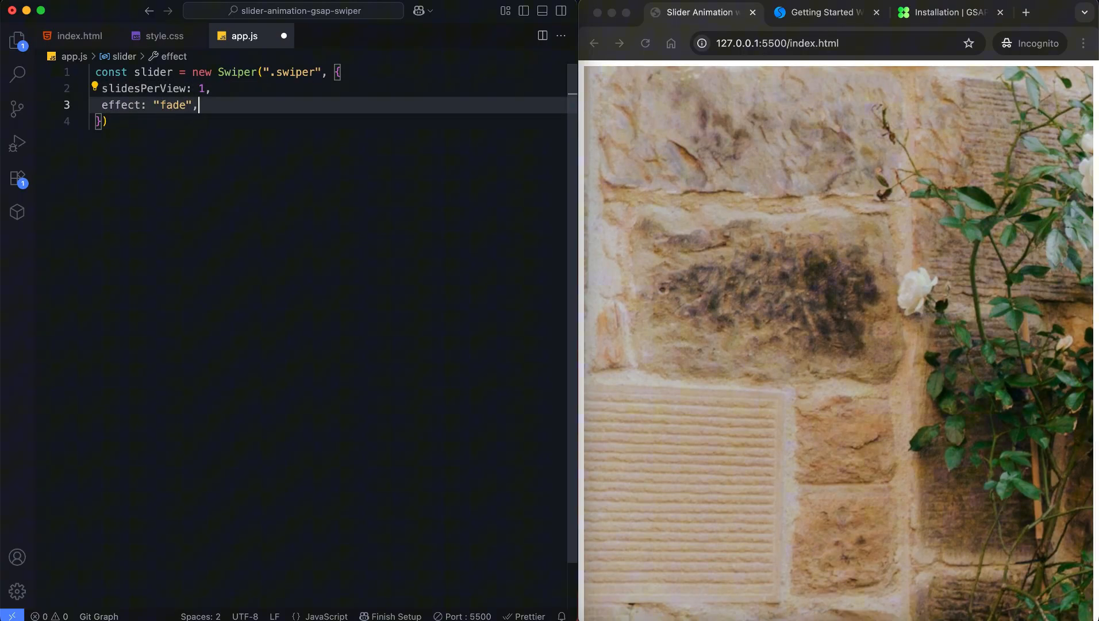
type("loop: true,")
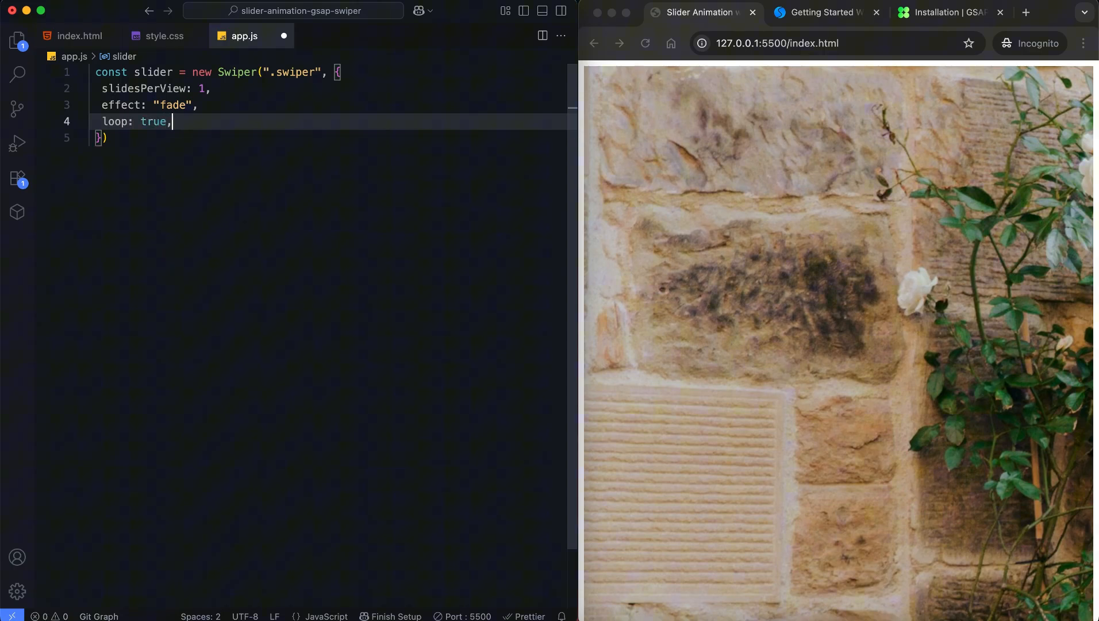
type("mousewheel: {")
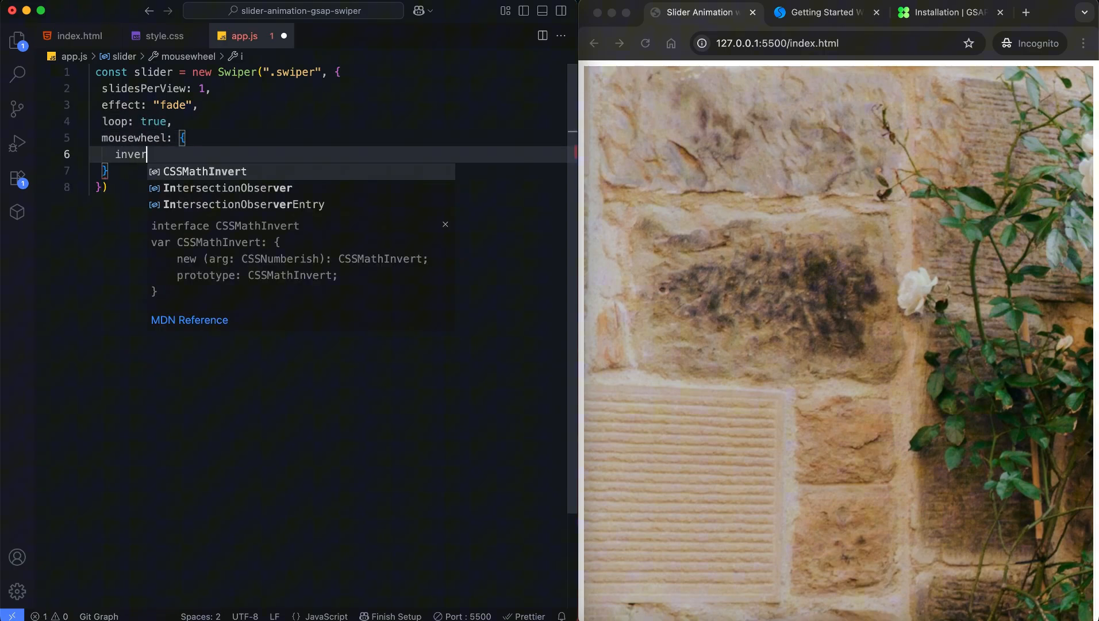
type("t: false,")
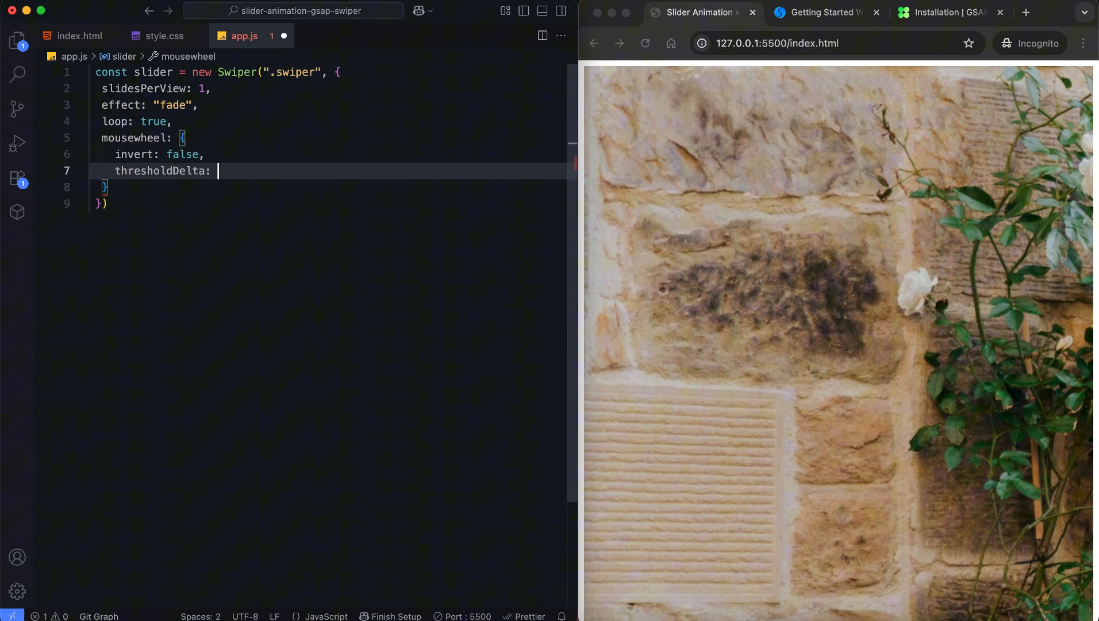
type("50,")
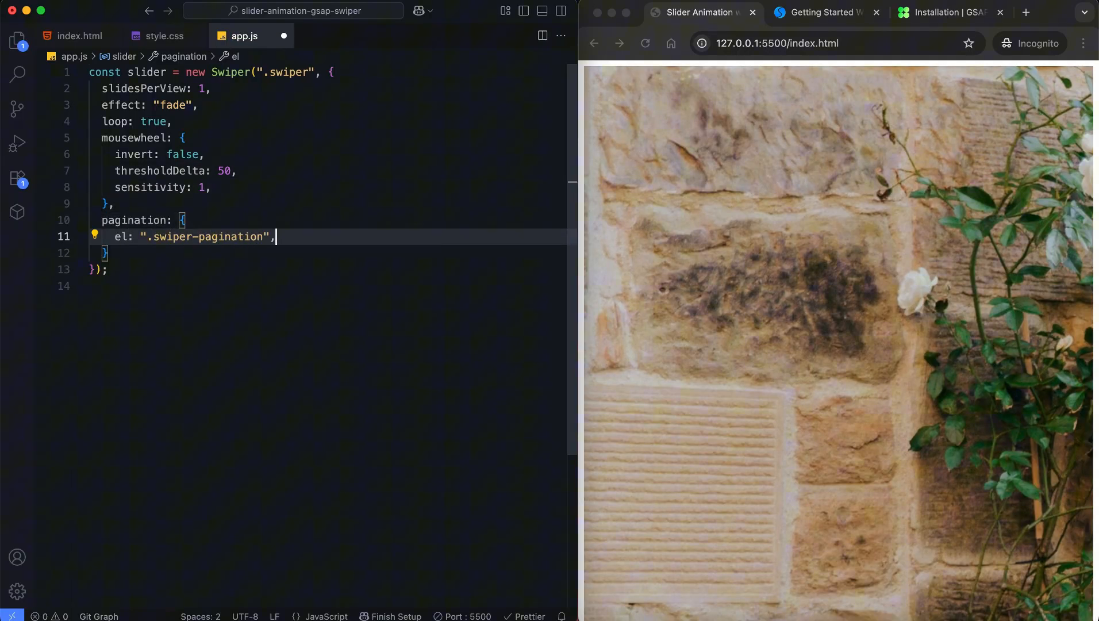
type("clickable: true,")
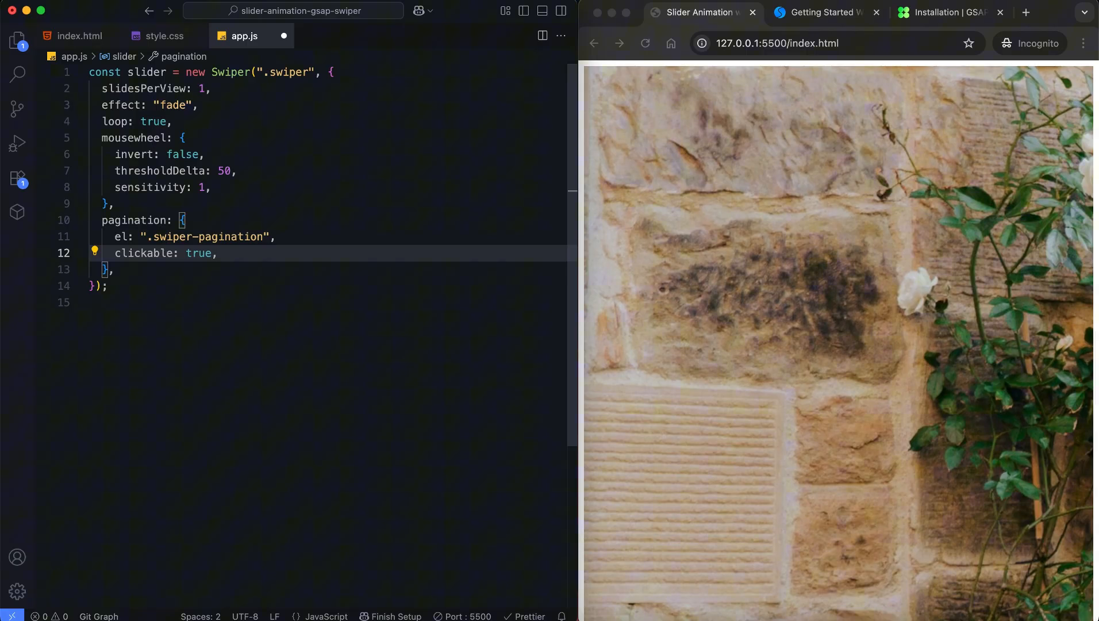
In style.css, add the font import, reset, and 100%-width section, .swiper and .swiper-slide rules.
left_click(163, 35)
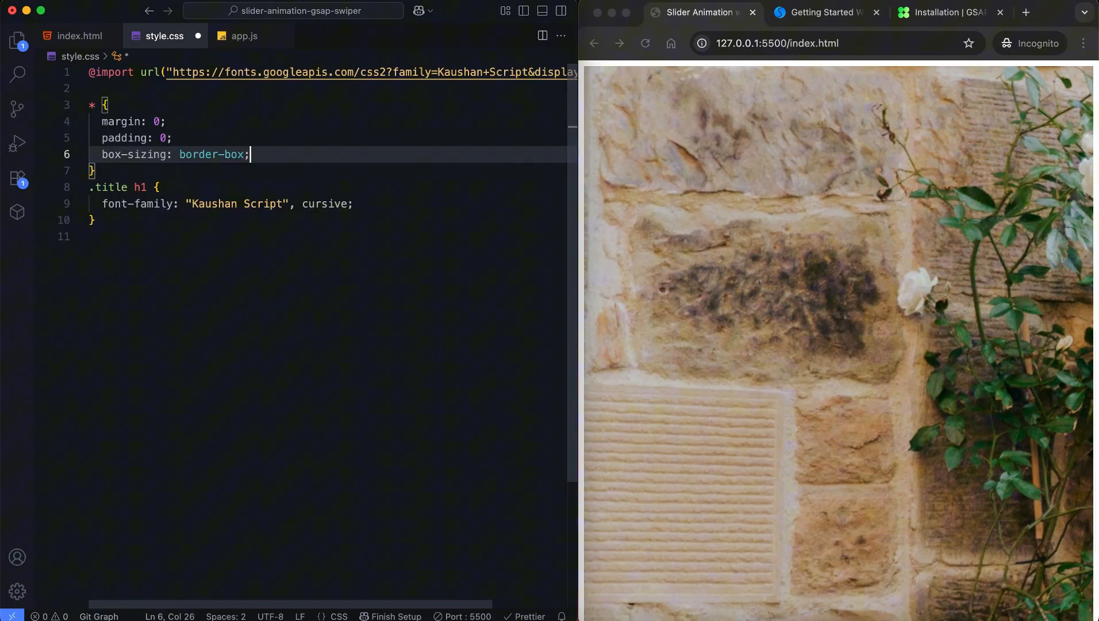
type("section {")
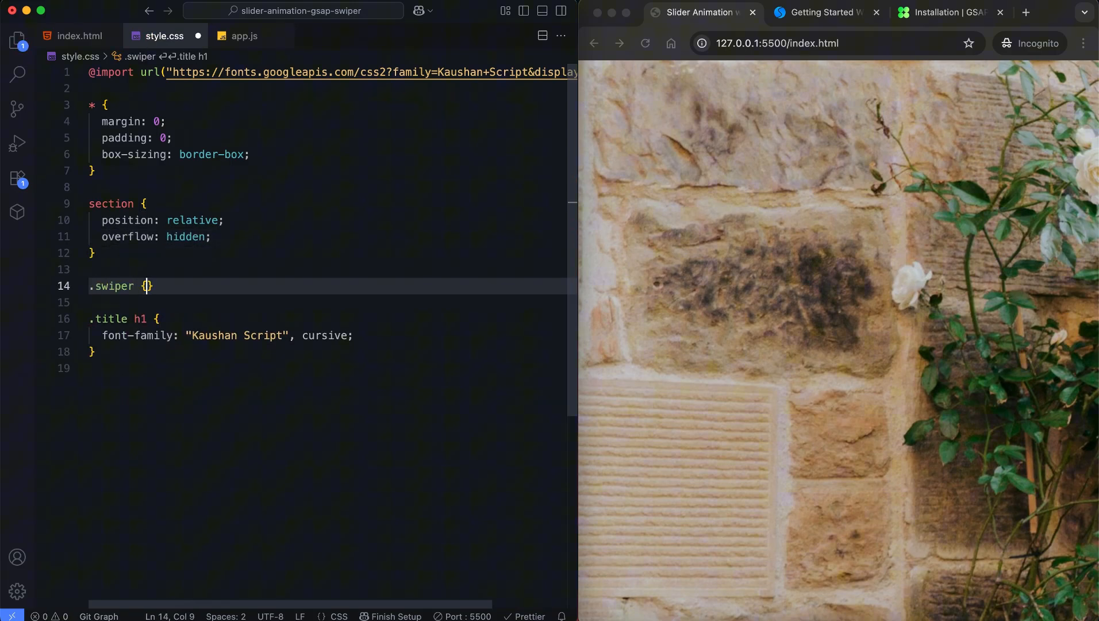
type("width: 100%;")
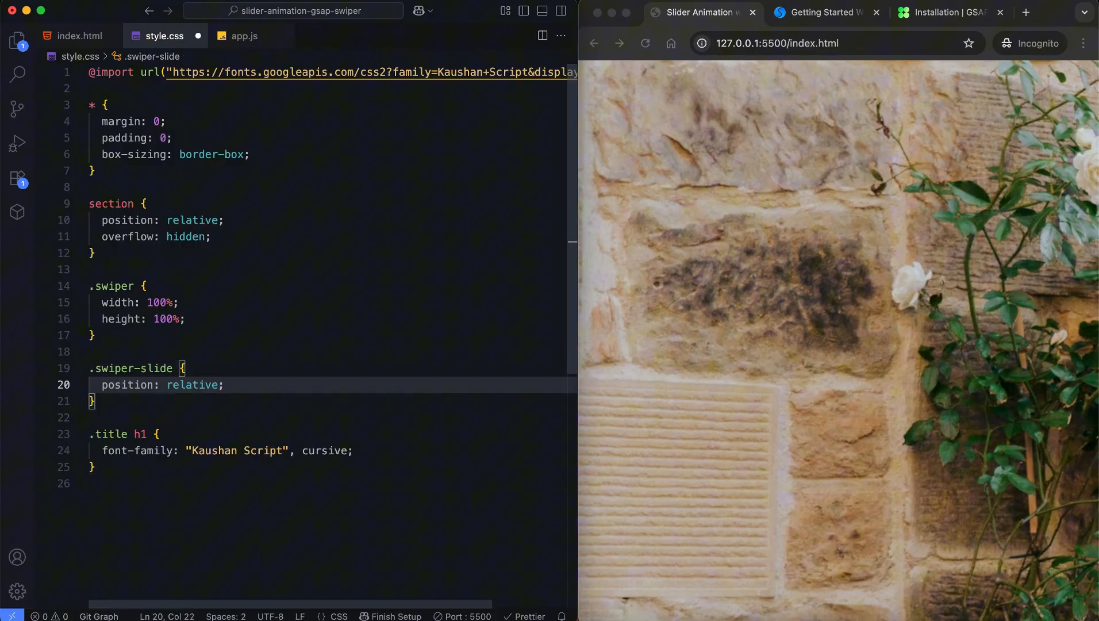
type("width: 100%;")
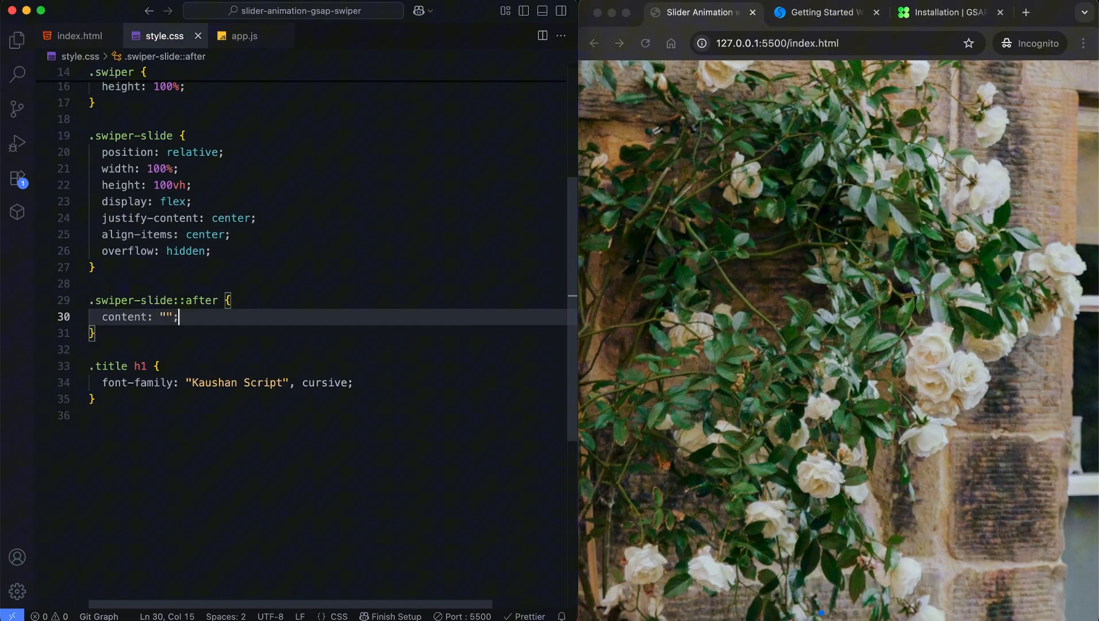
Give the slide overlay a full-size dark radial gradient from rgba(0,0,0,0.2) to transparent.
type("position: absolute;")
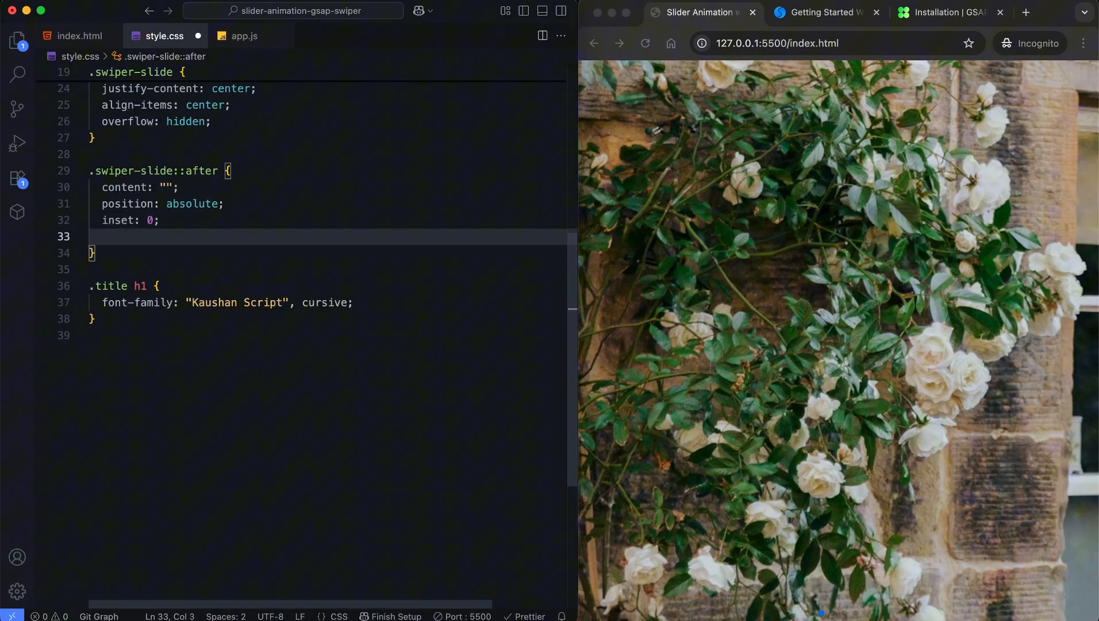
type("width: 100%;")
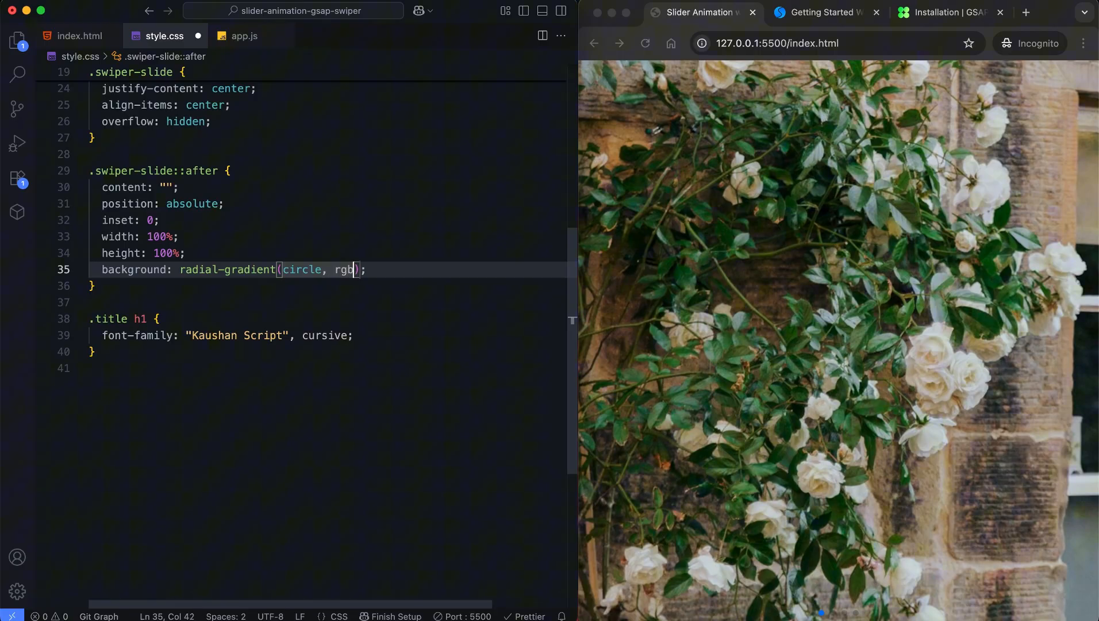
type("a(0,0,0,0.2)")
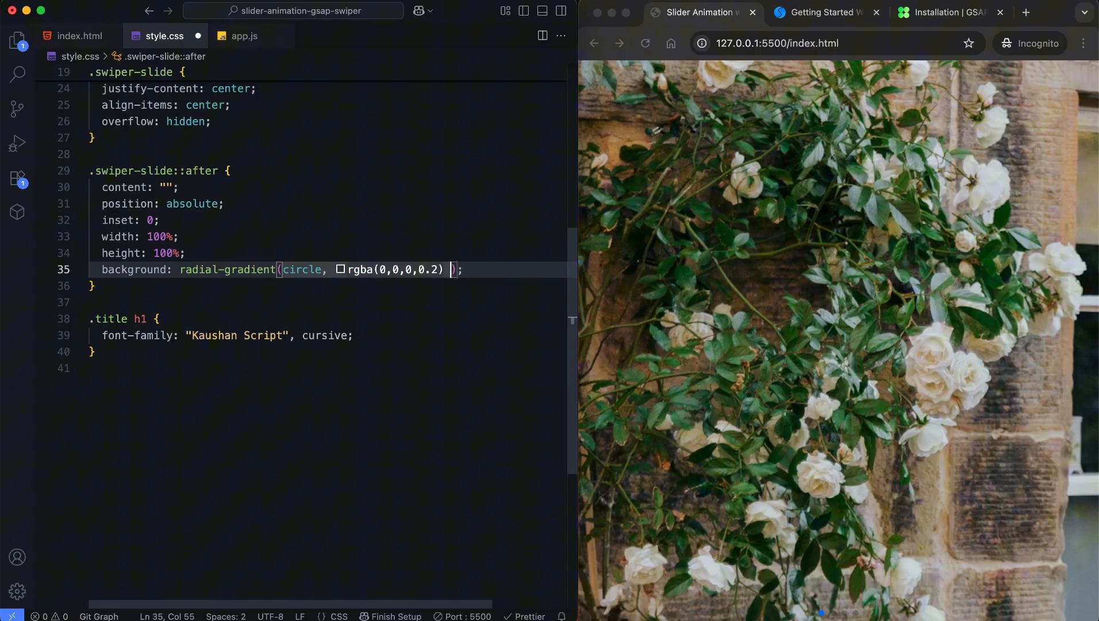
type("25%, transparent 1")
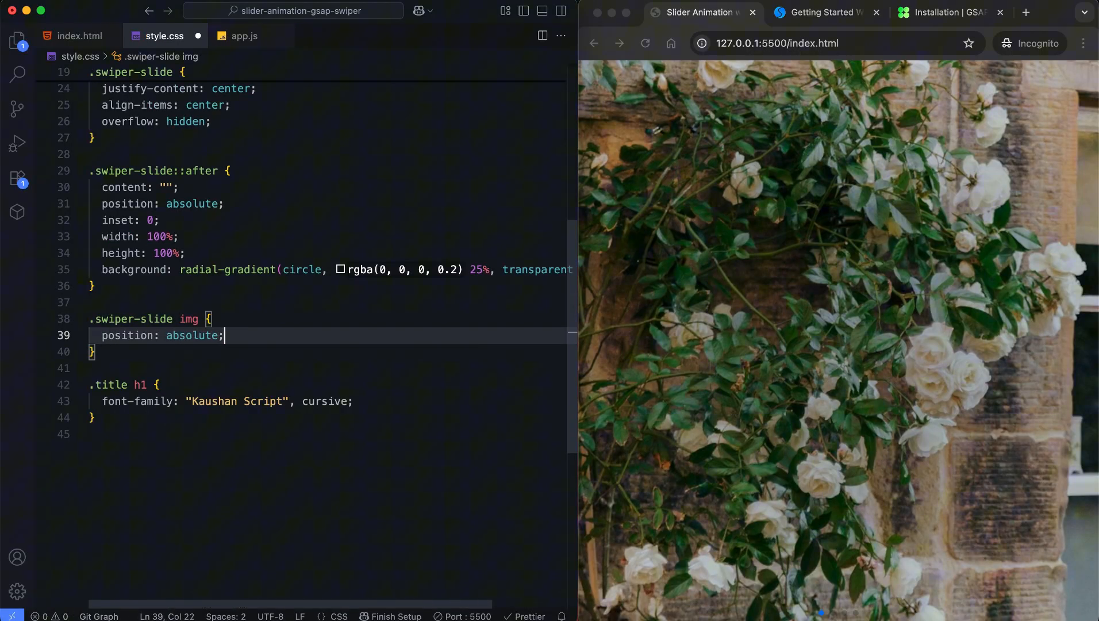
Position slide images absolutely at top 0 with object-fit cover, and begin the .title rule.
type("top: 0;")
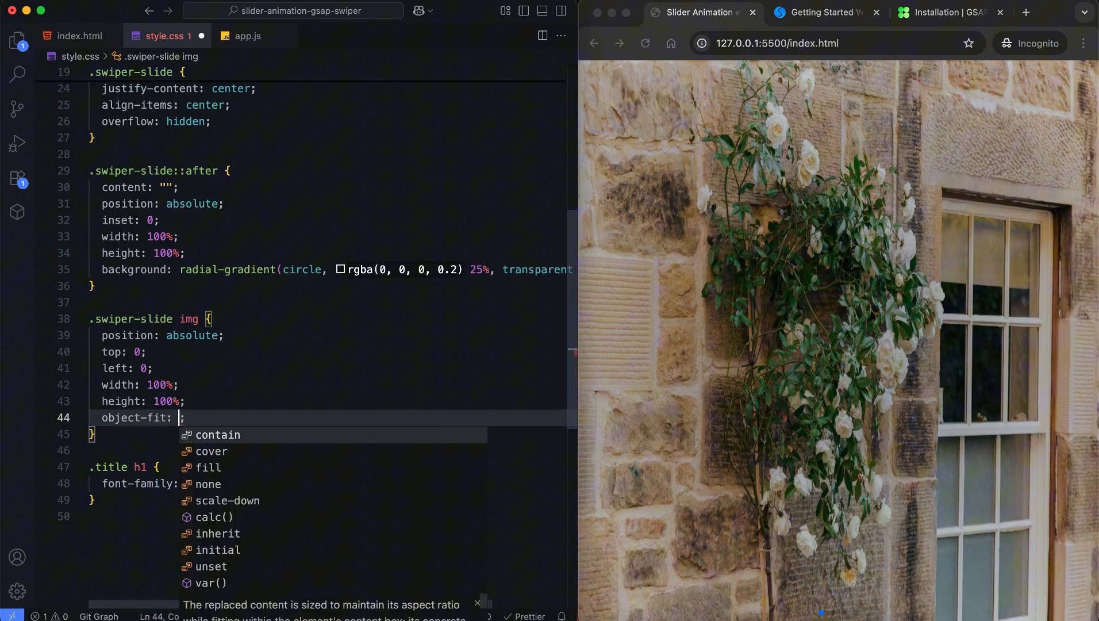
type("cover;")
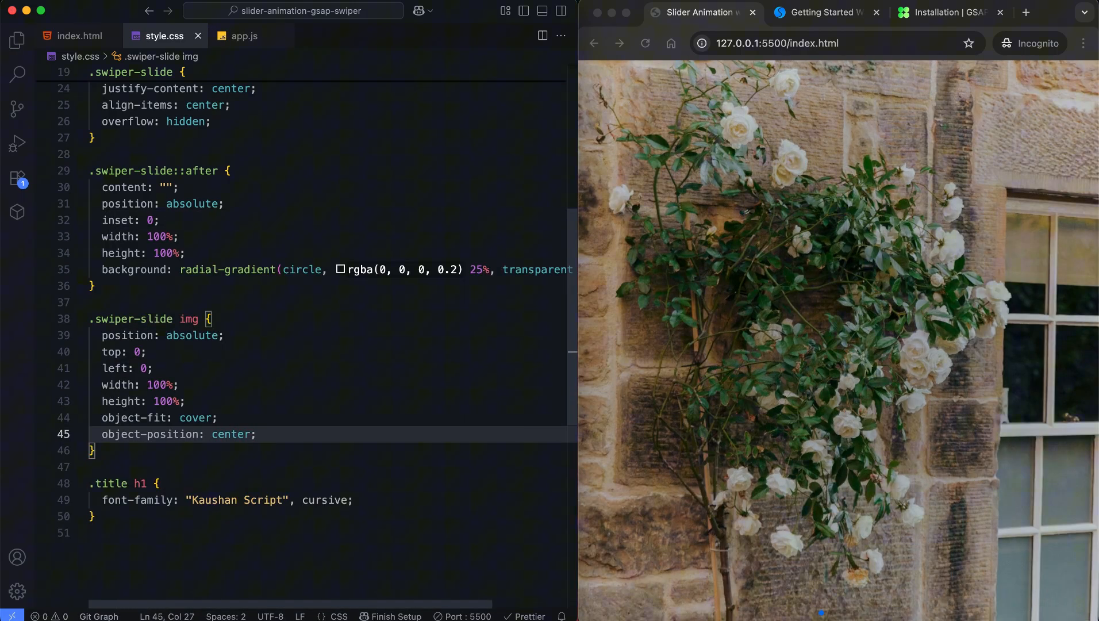
type(".title {")
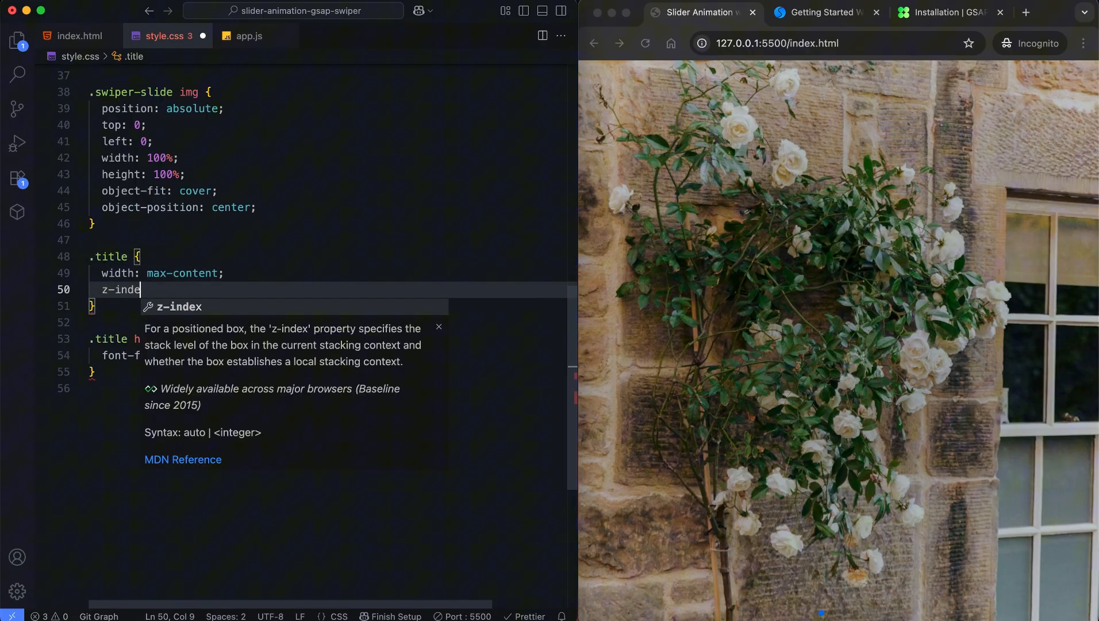
Make title h1 text white, sized clamp(1.5rem, 5vw, 4rem), with a 20px #dee0e0 glow.
type("color: #fff;")
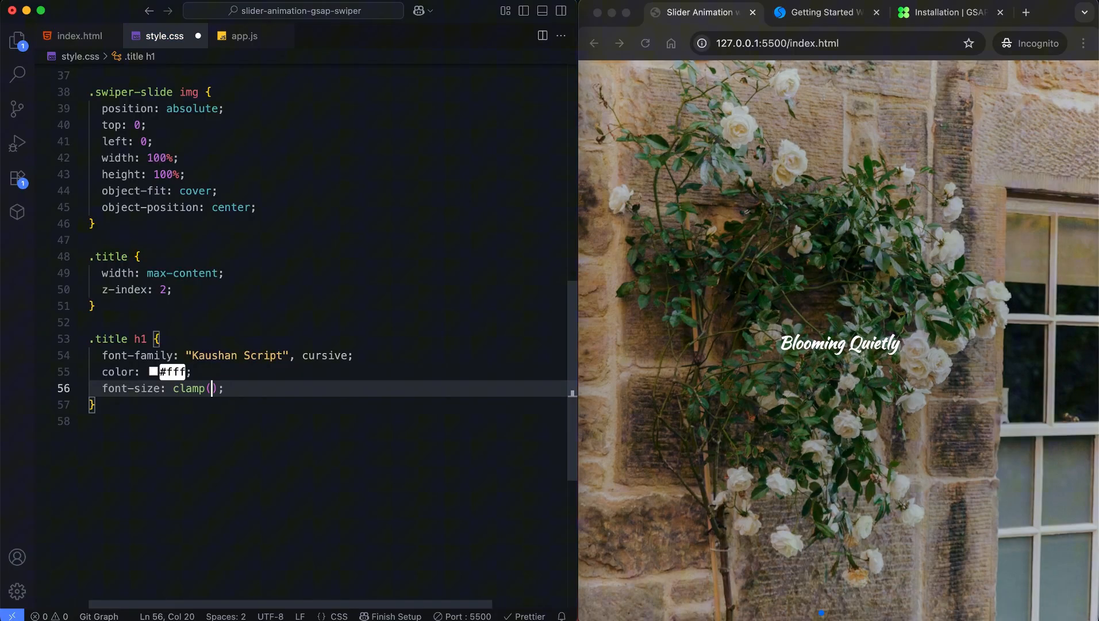
type("1.5rem, 5vw, 4rem")
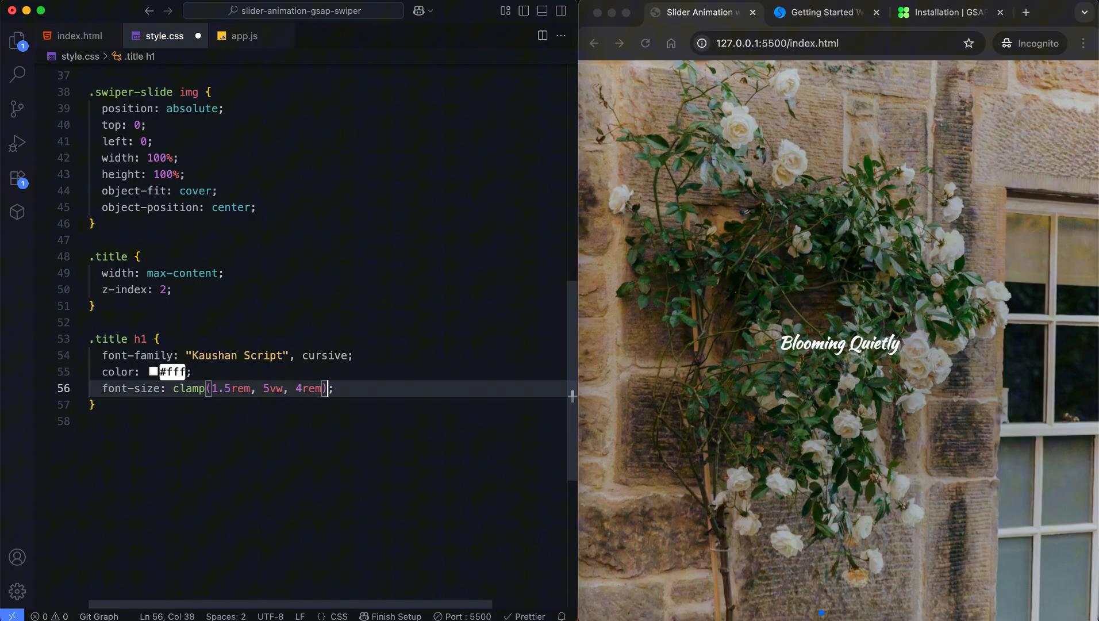
type("text-shadow: 0 0 10px #dee0e0, ;")
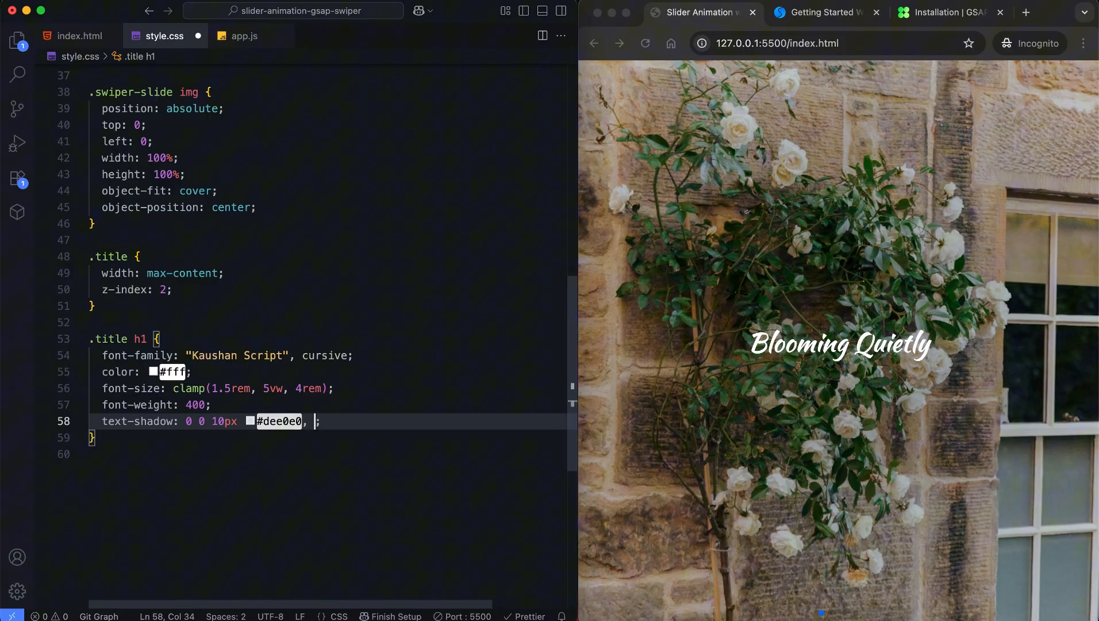
type("0 0 20px #dee0e0")
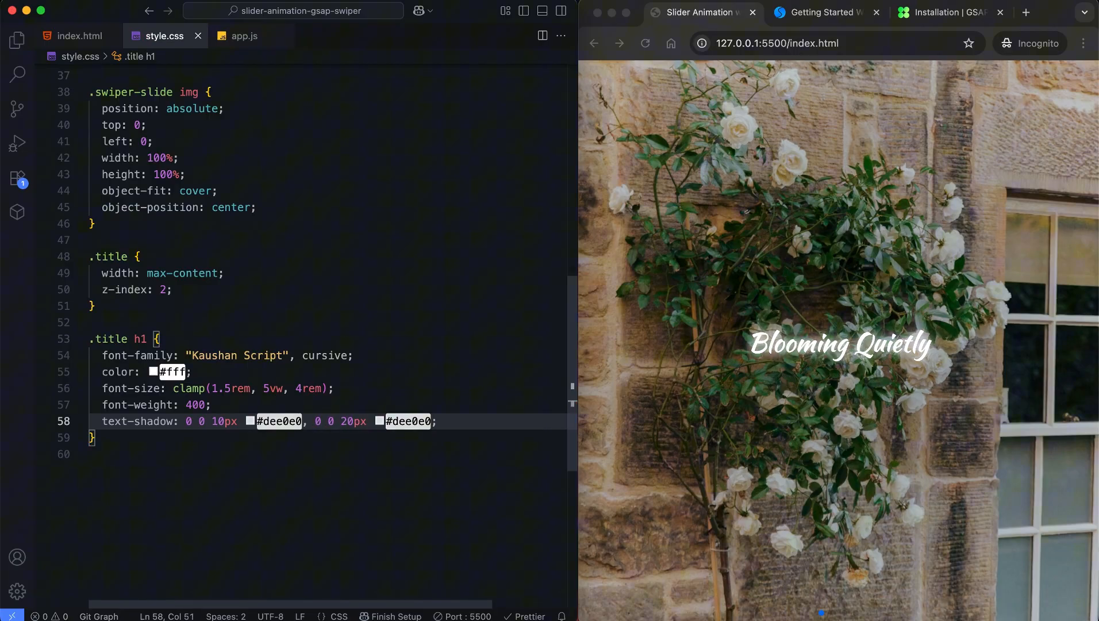
Hide titles with a transform and 1s cubic-bezier transition, revealing them on the active slide.
type("transform: translateX(-100px);")
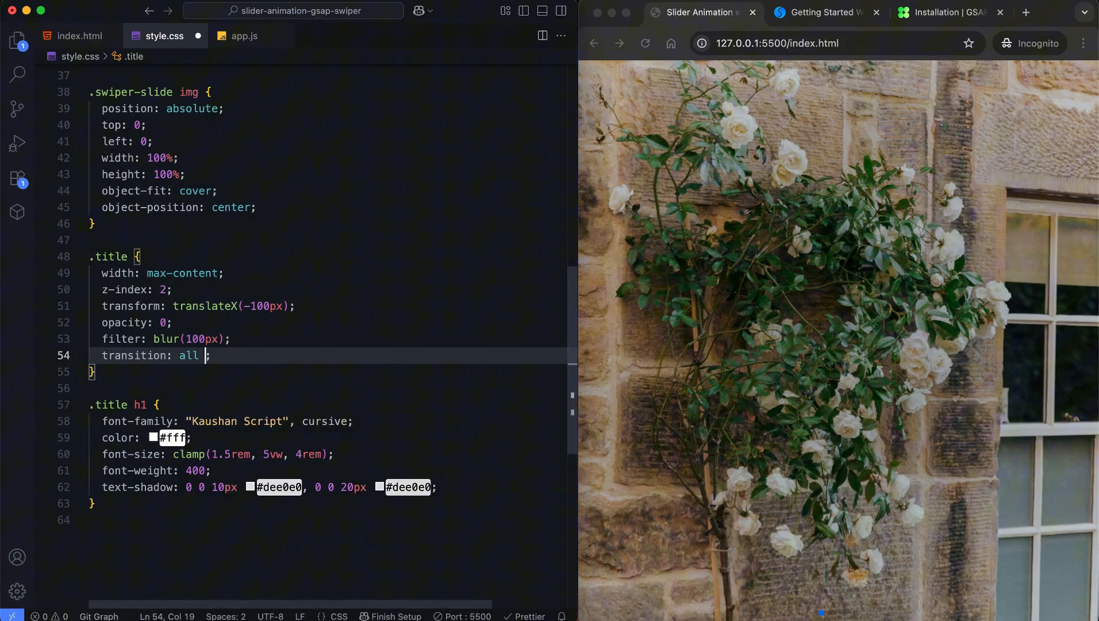
type("1s cubic-bezier(0.215, 0.610, 0.355, 1) 0.8s")
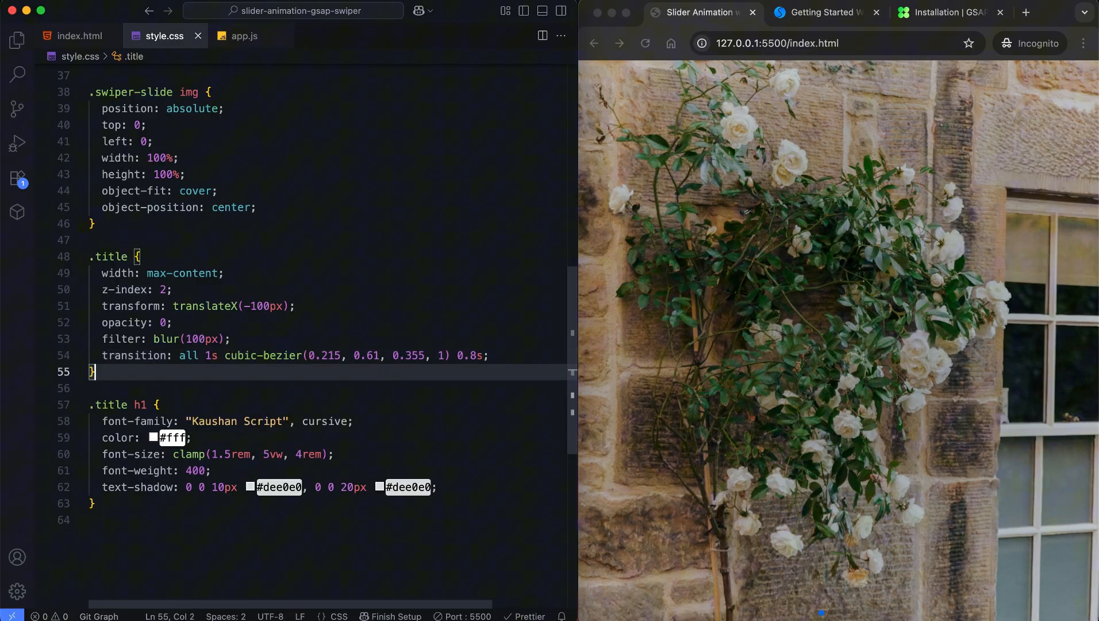
type(".swiper")
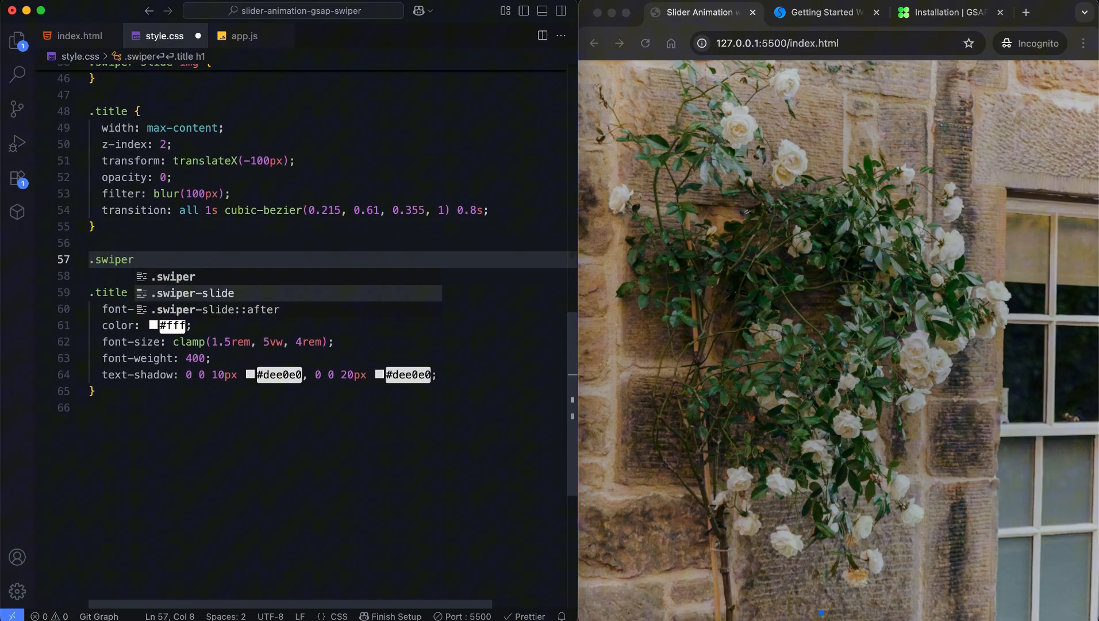
type("transform: translateX(0);")
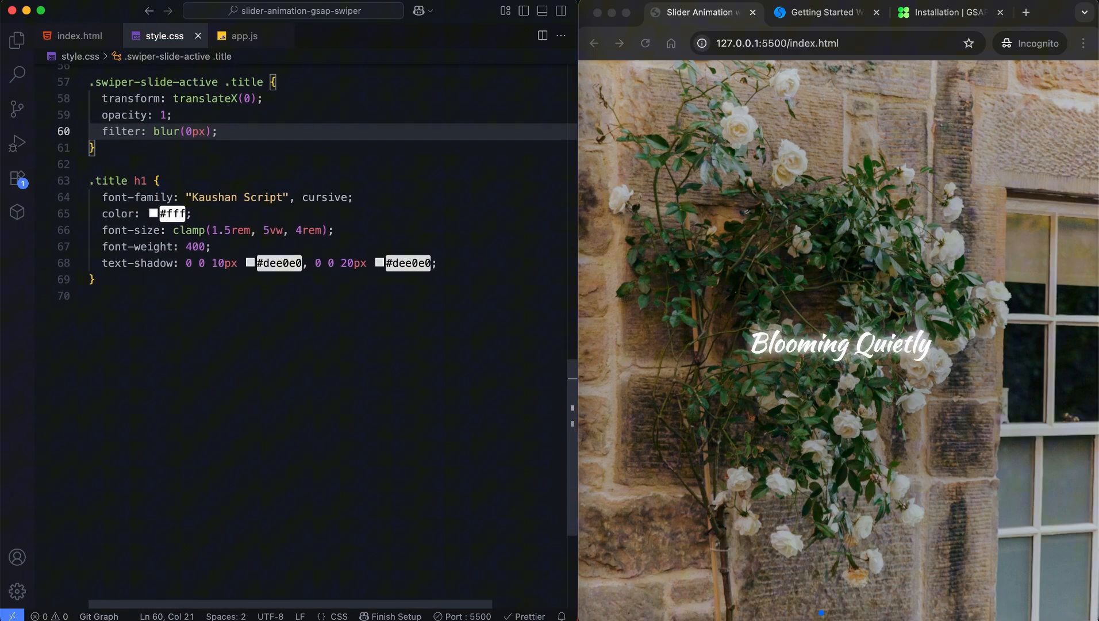
type(".swiper-pagination-bullet {")
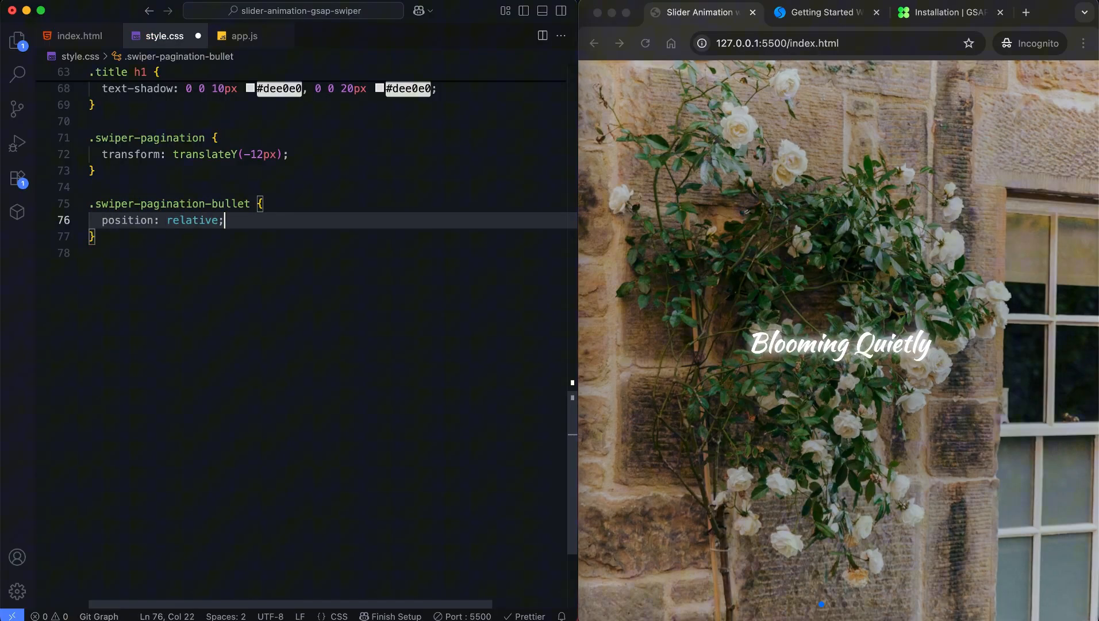
Make pagination bullets 16px at 0.4 opacity with visible overflow and an 8px gap.
type("width: 16px;")
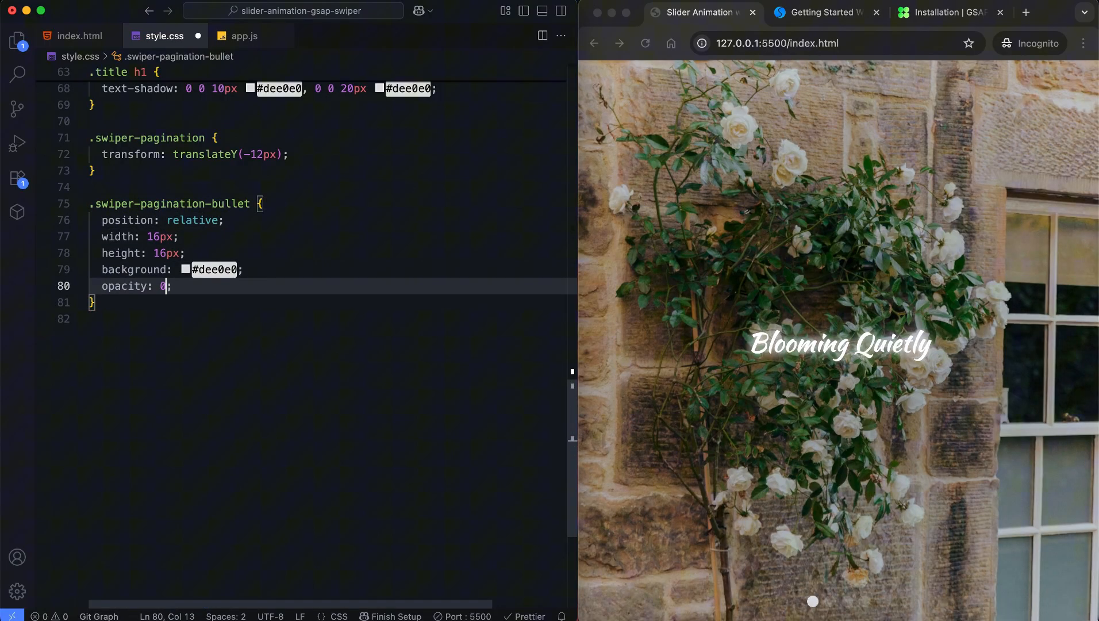
type(".4;")
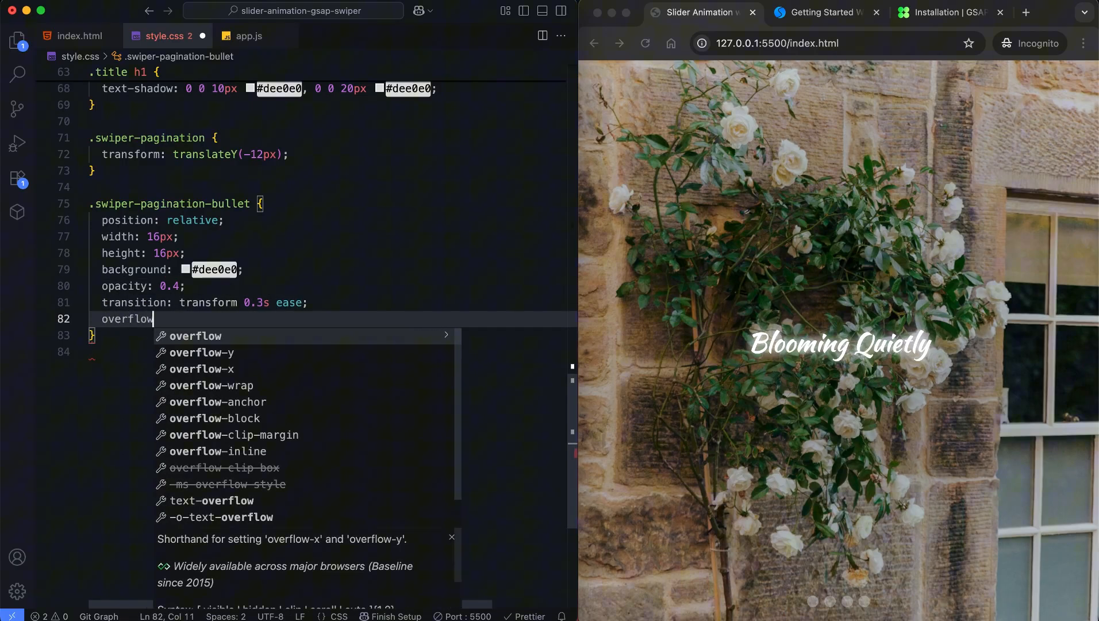
type(": visible;")
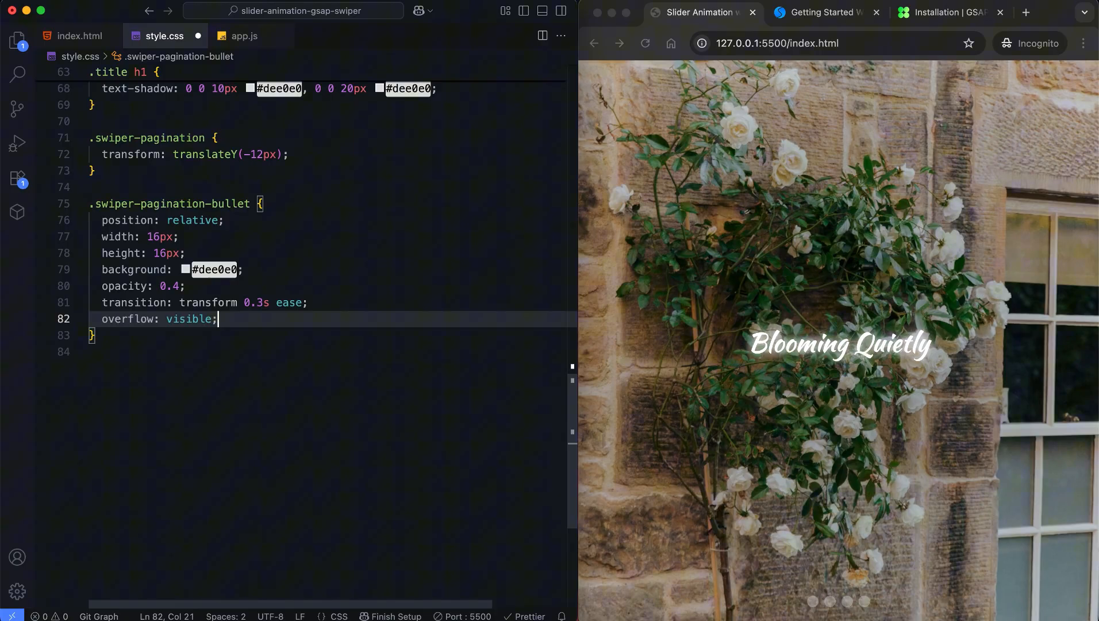
type("--swiper-pagination-bullet-horizontal-")
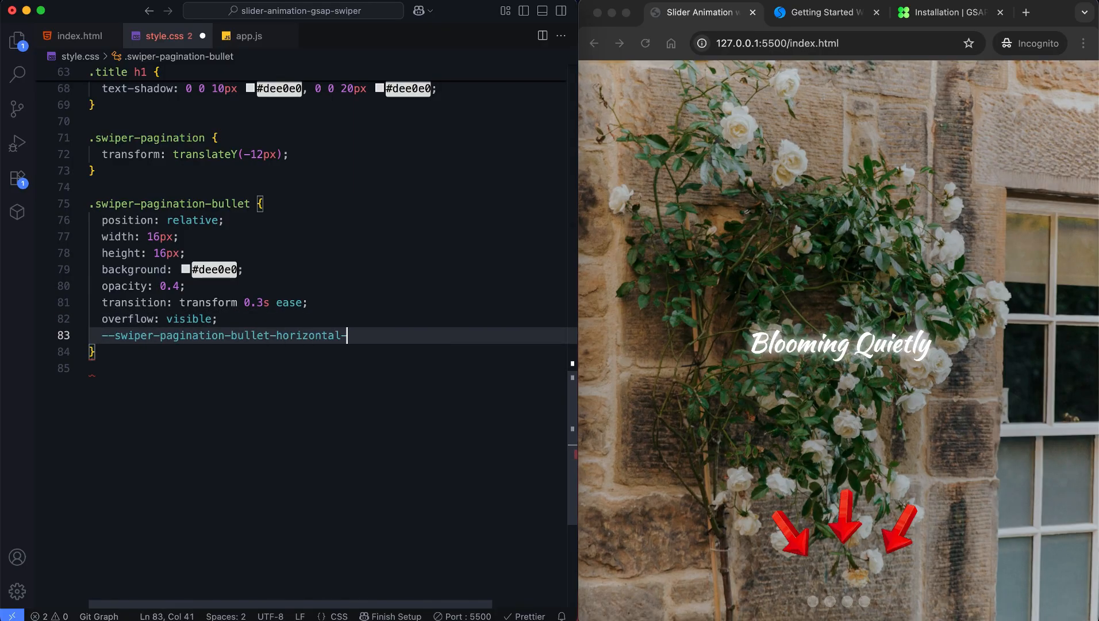
type("gap: 8px;")
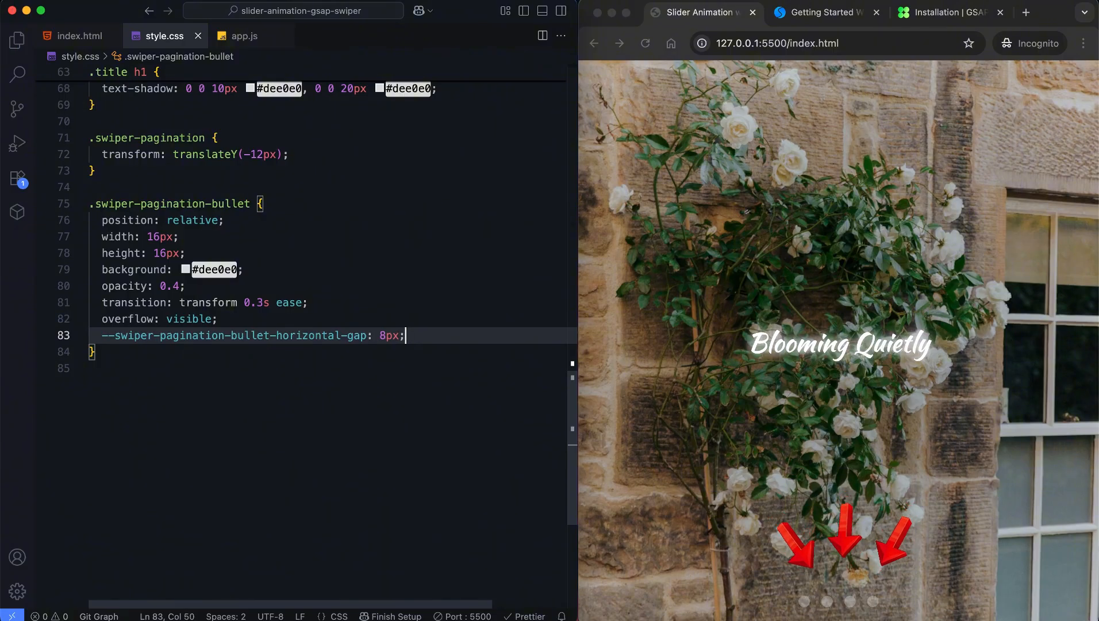
Add a centered bullet ring pseudo-element with a 2px solid transparent border.
type(".swiper-pagination-bullet::after {")
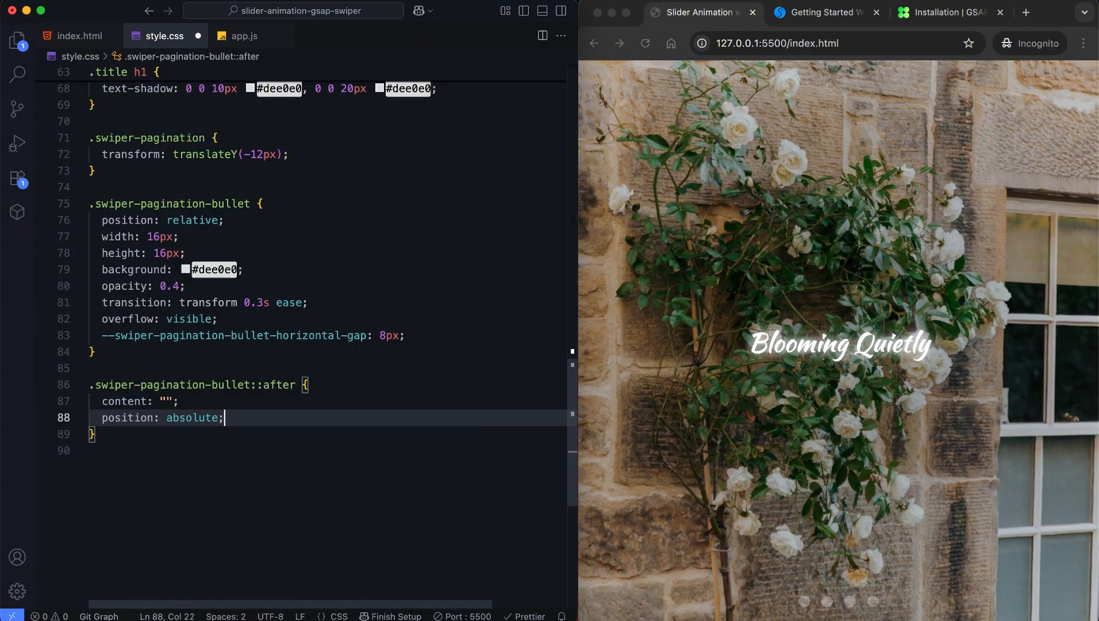
type("top: 50%;")
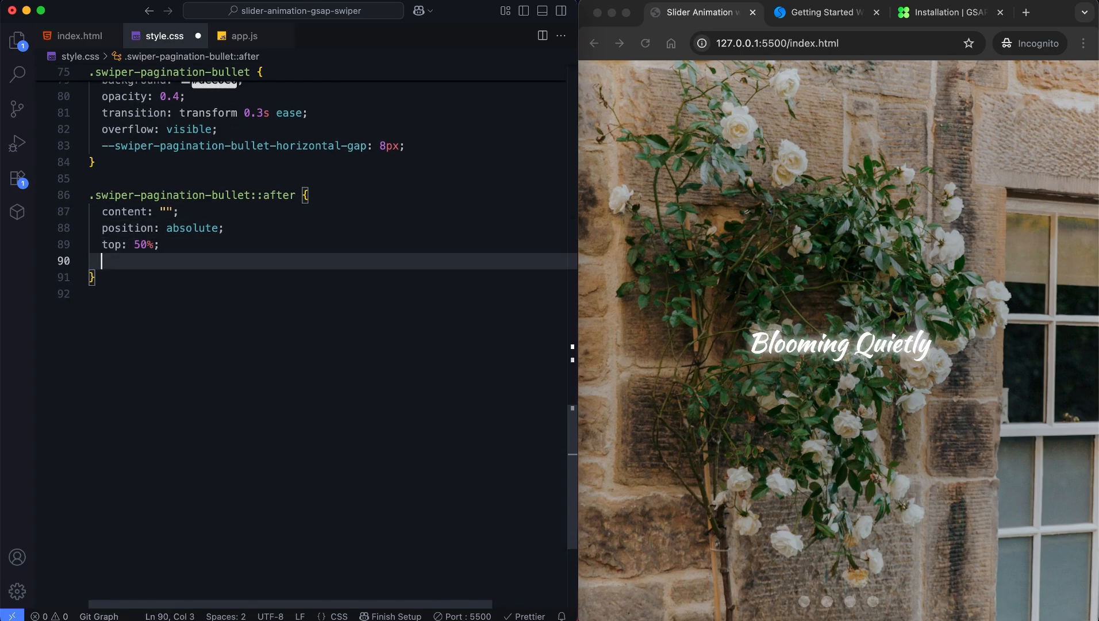
type("left: 50%;")
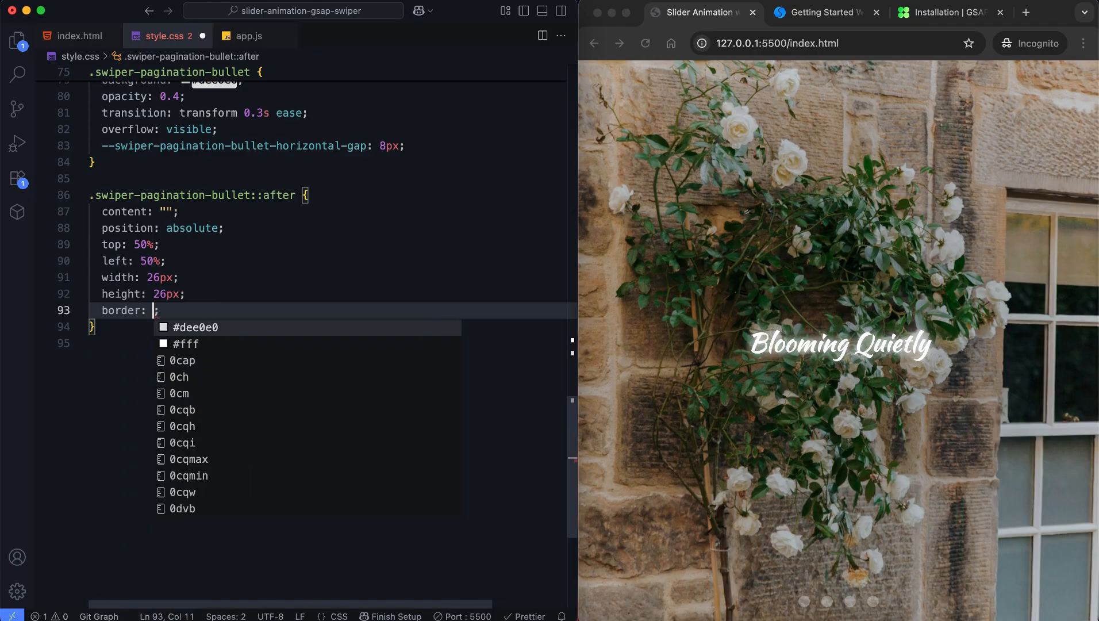
type("2px solid transparent;")
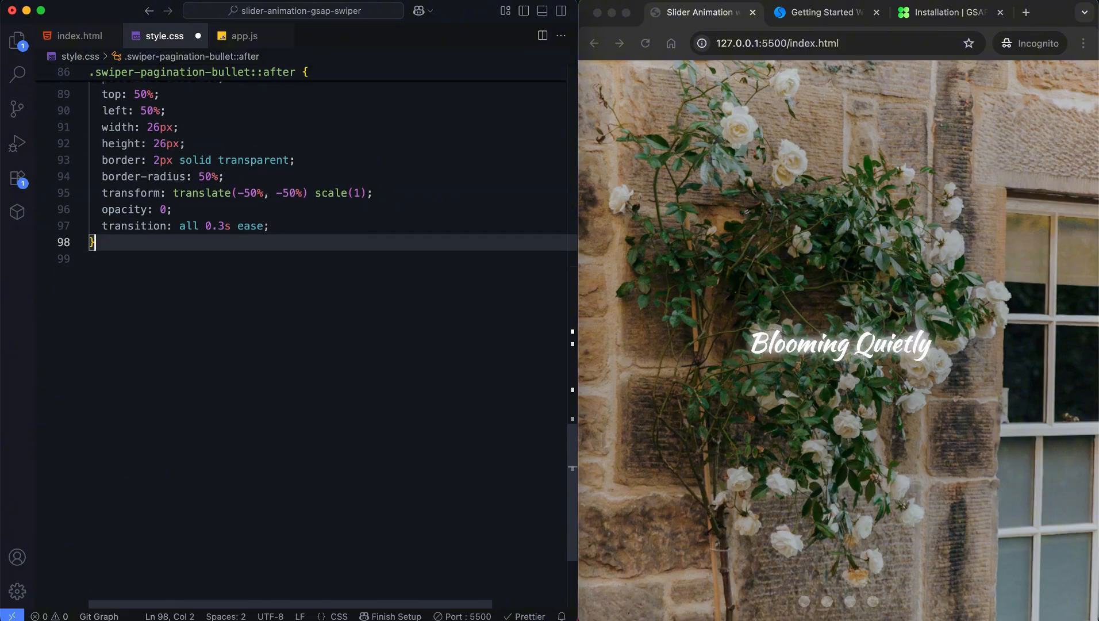
Style the active bullet and its ring, and begin the outerRingPulse keyframes.
type(".swiper-pagination-bullet-active {")
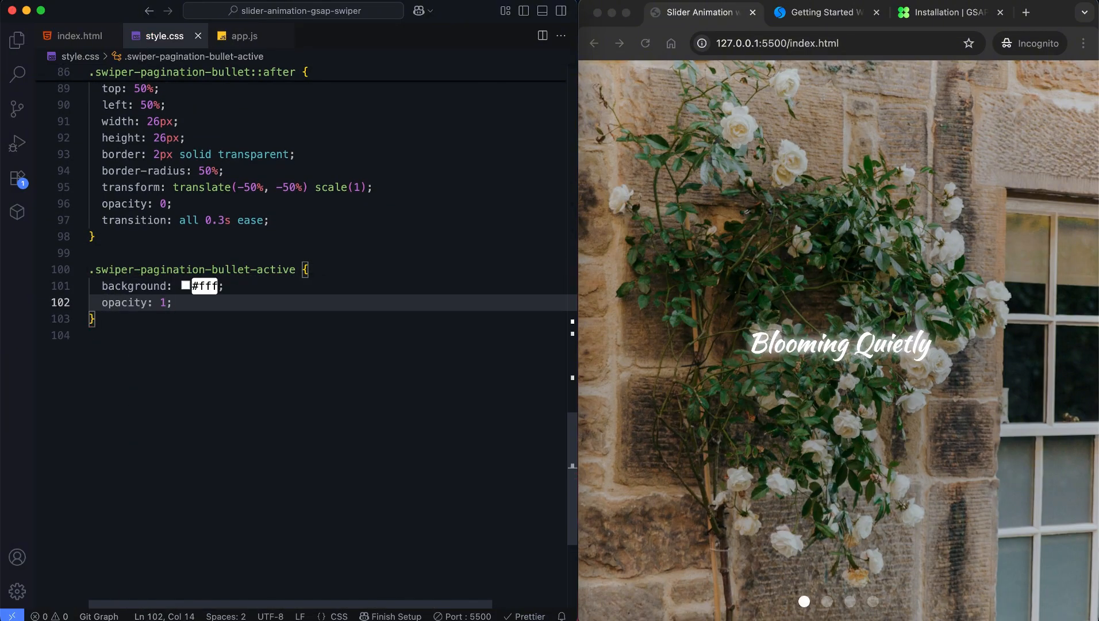
type(".swiper-pagination-bullet-active::after {")
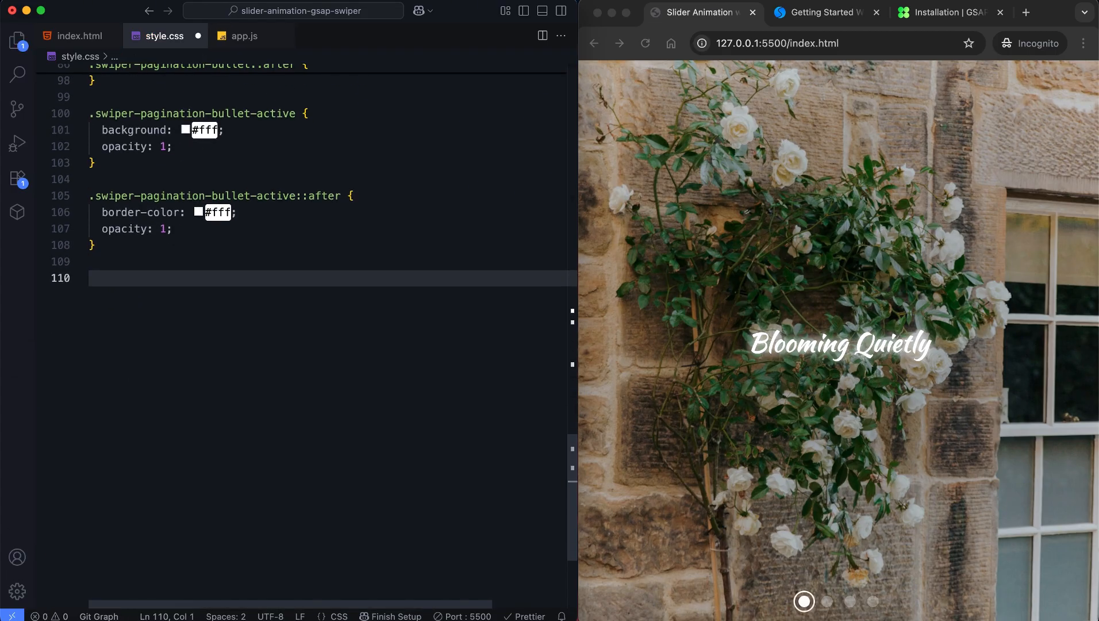
type("@keyframes outerRingPulse {")
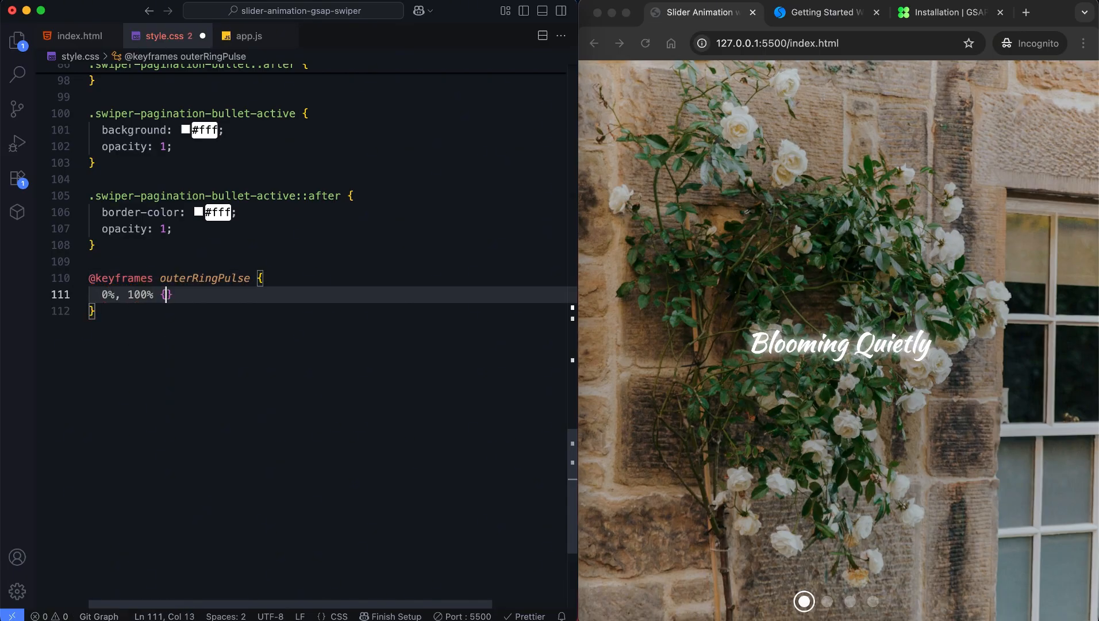
Write outerRingPulse keyframes scaling the centered ring from 0.9 to 1.3 at 50%.
type("transform: translate(-50%, -50%) ;")
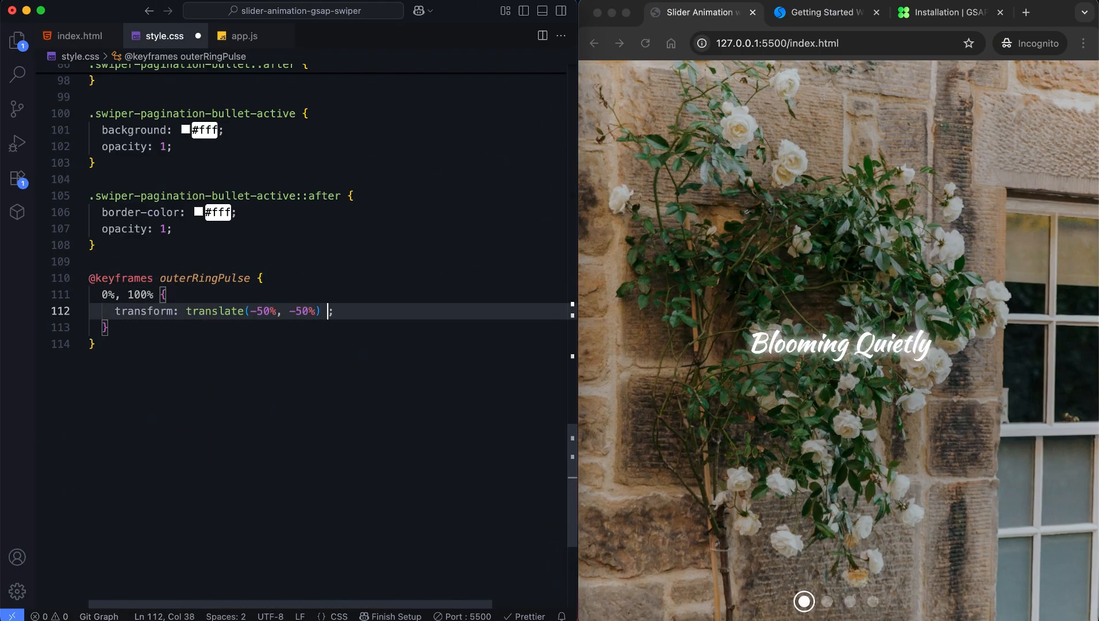
type("scale(0.9);")
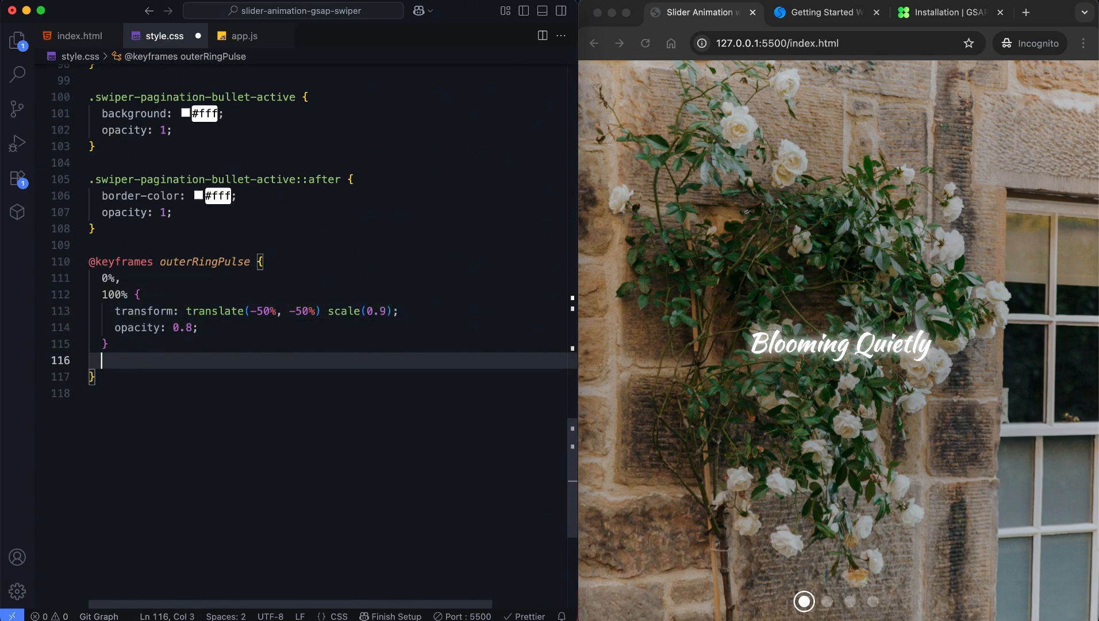
type("50% {")
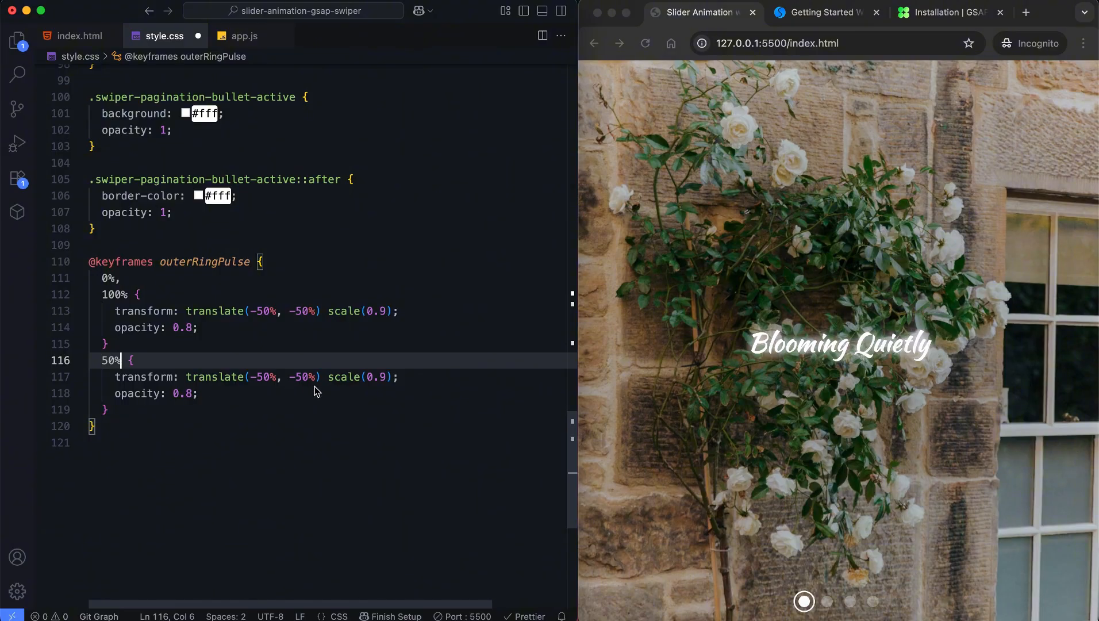
type("1.3")
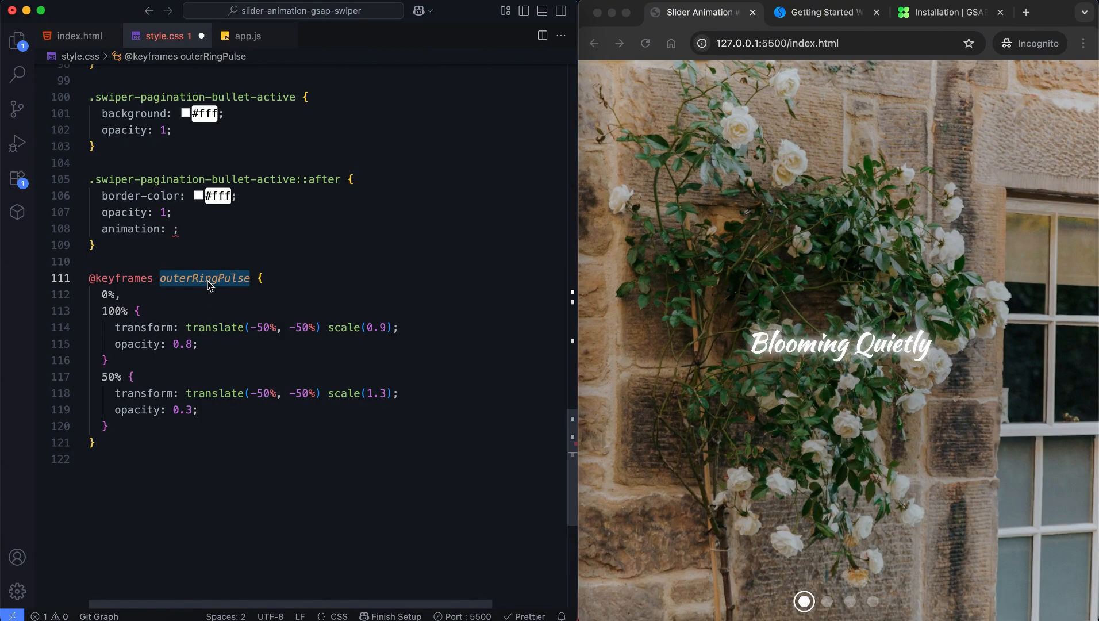
Apply outerRingPulse 3.5s infinite cubic-bezier animation to the active bullet's ring.
type("outerRingPulse 3.5s")
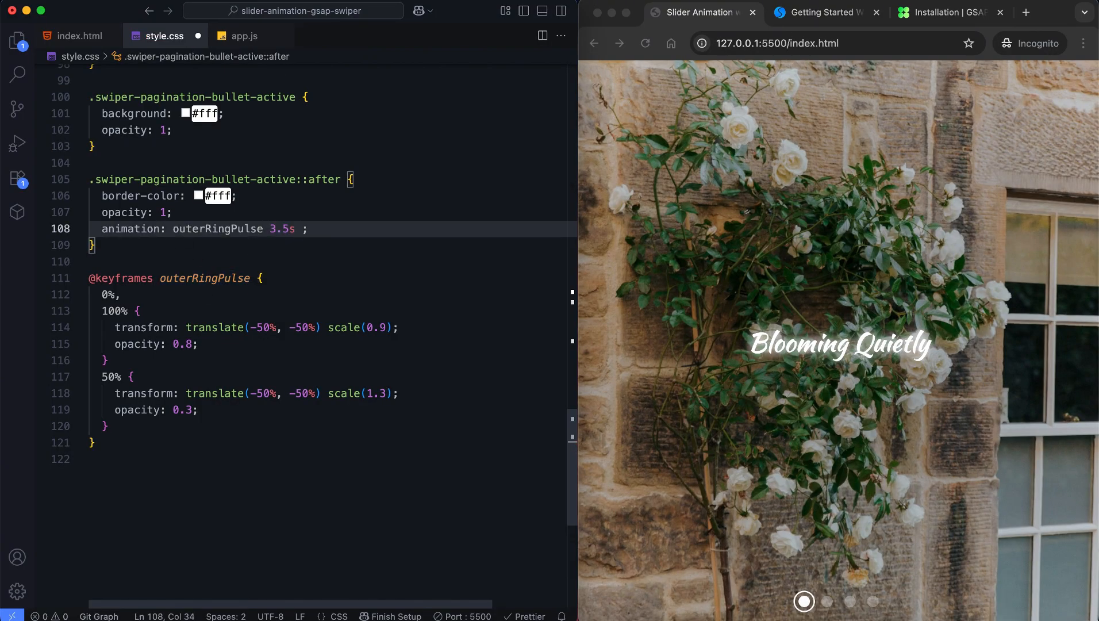
type("infinite cubic-bezier(0.5, 0)")
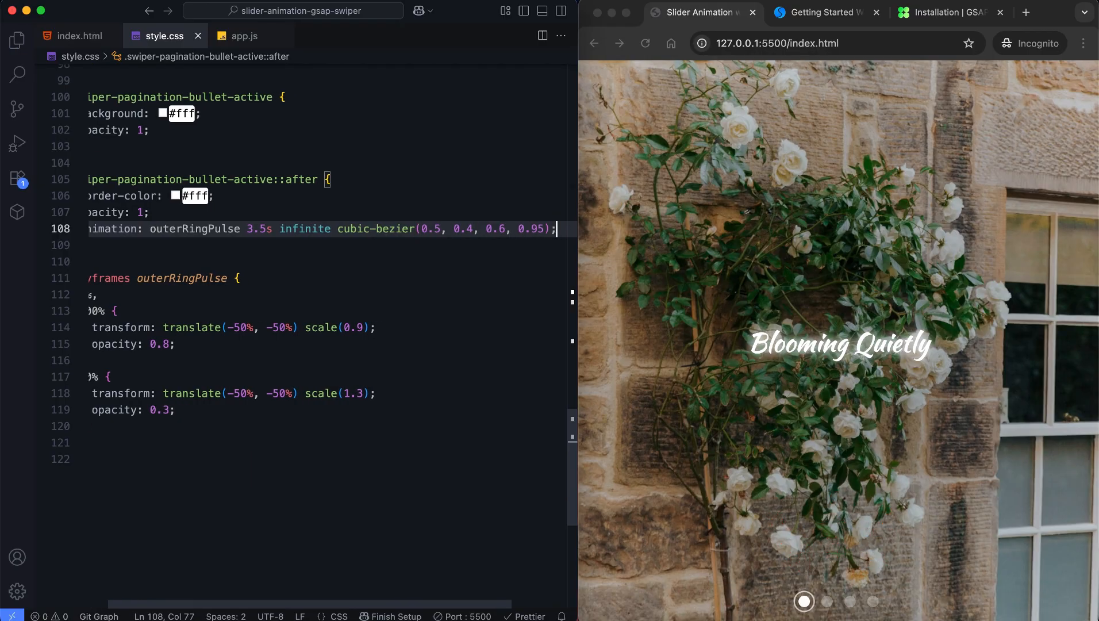
left_click(84, 35)
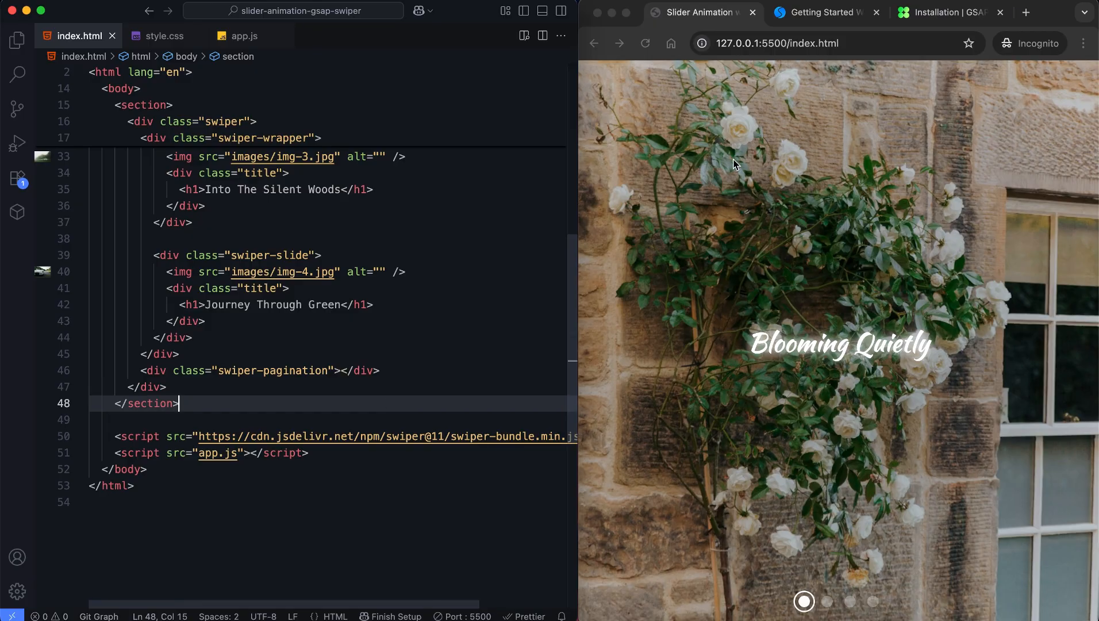
Get the GSAP script tag from the CDN section of GSAP's installation guide.
left_click(946, 12)
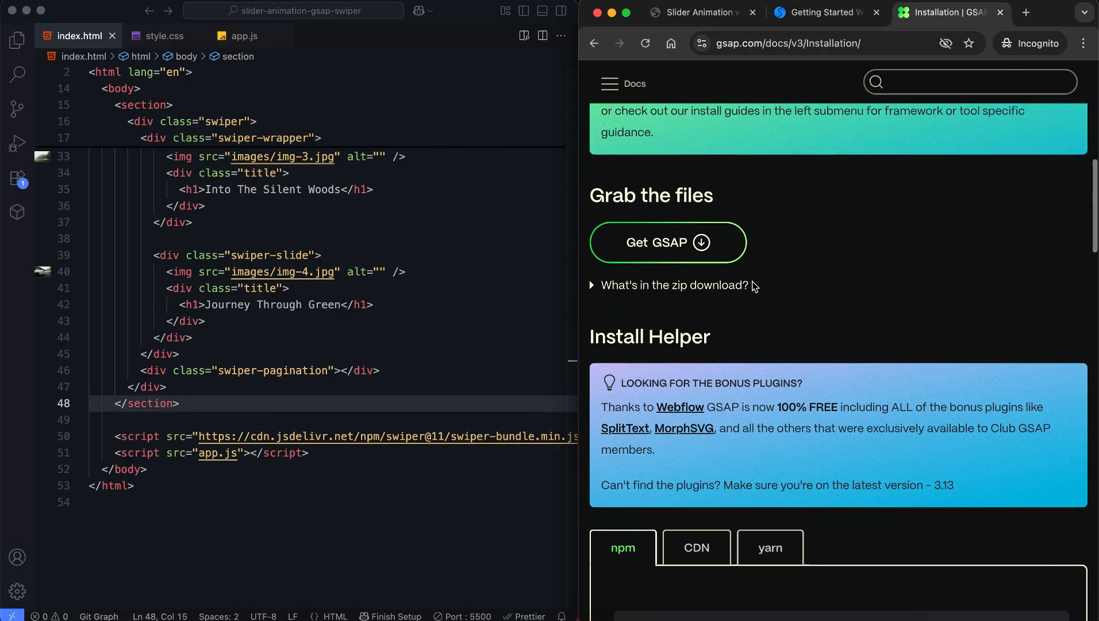
left_click(696, 228)
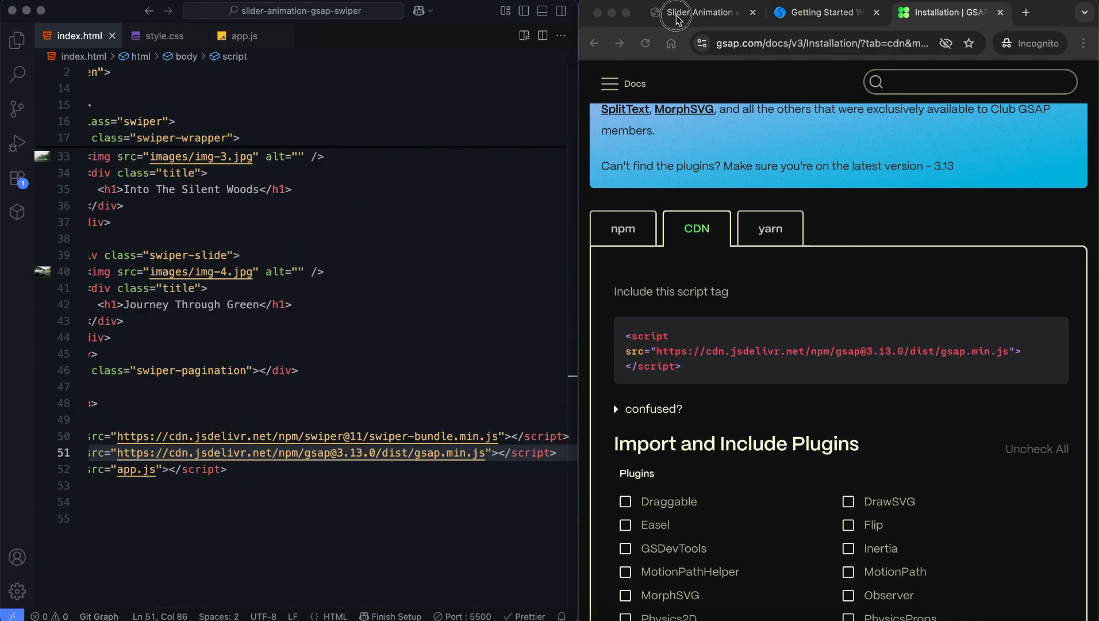
left_click(701, 12)
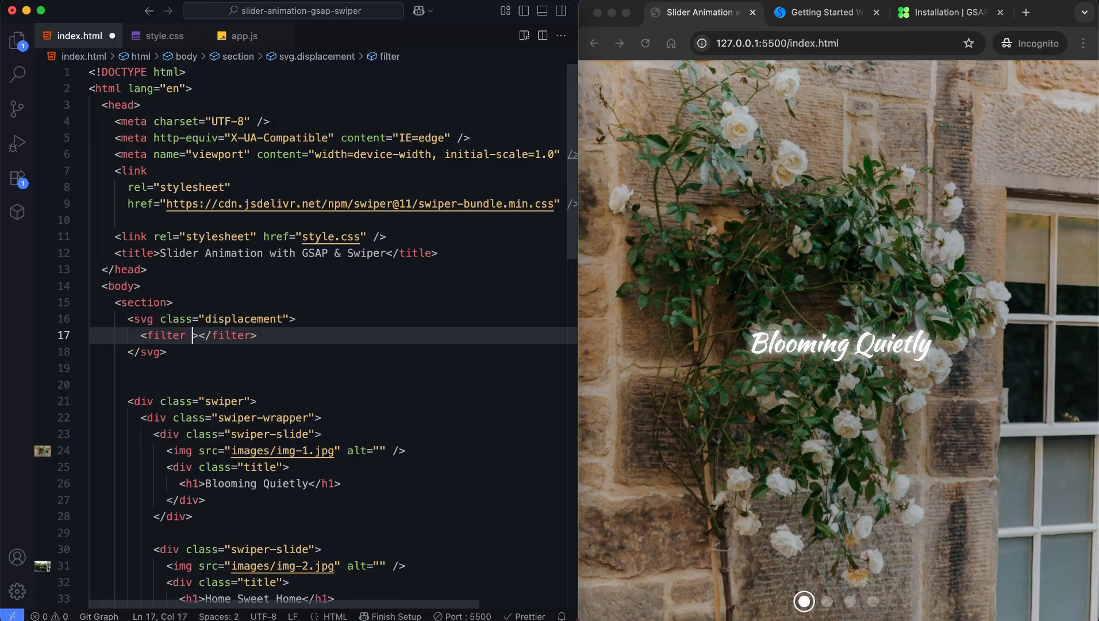
Add an SVG "noise" filter feeding feTurbulence into a scale-0 feDisplacementMap with id displacementMap.
type("id=\"noise\">")
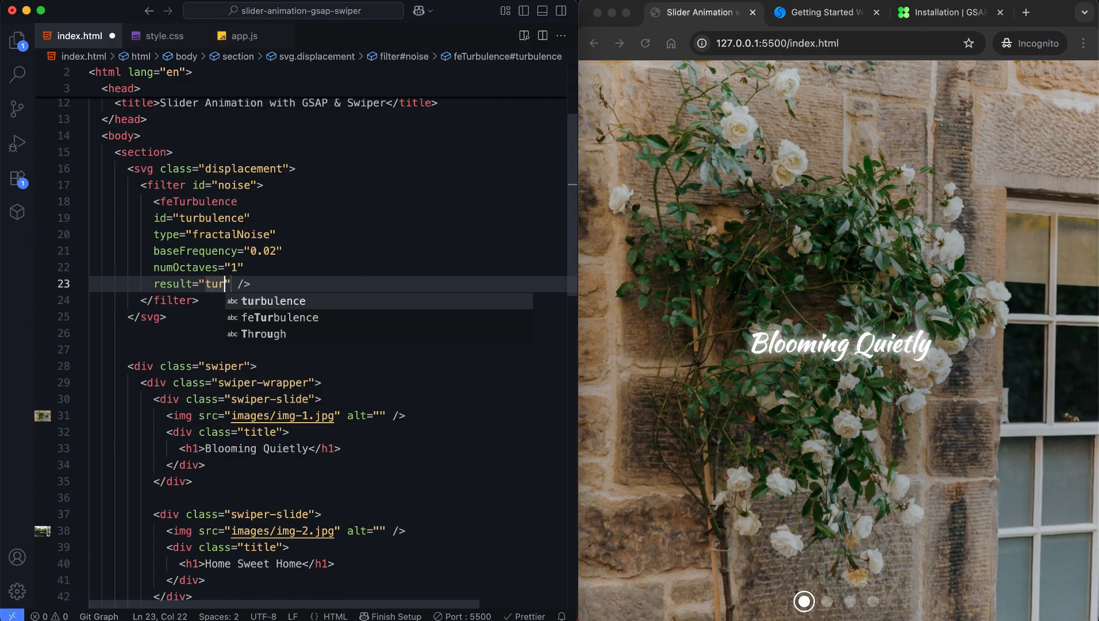
type("bulence")
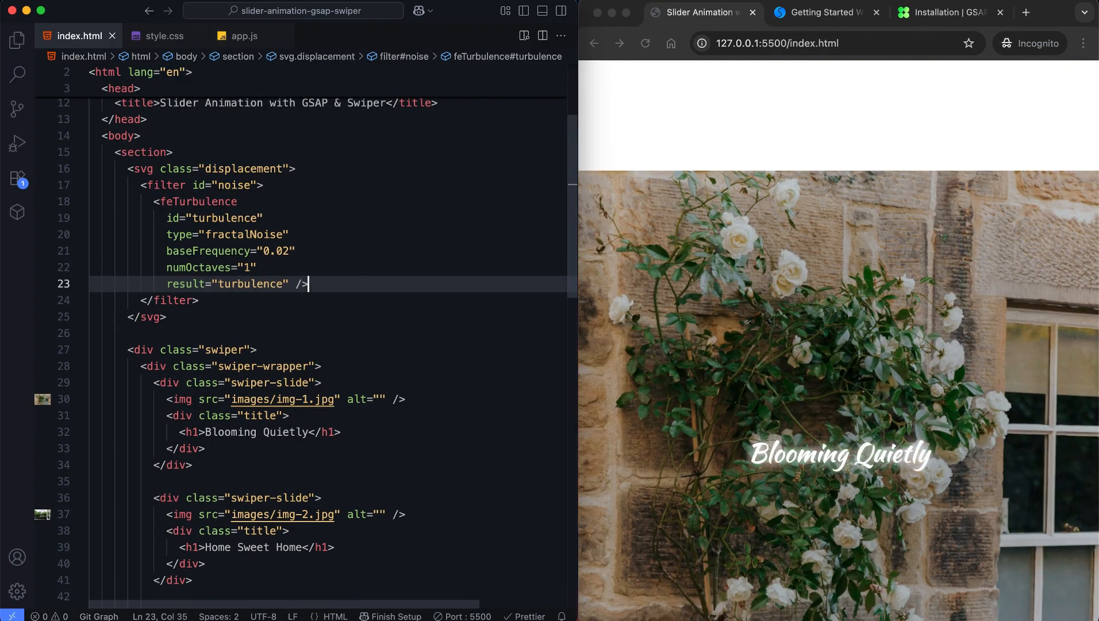
type("<feDisplacementMap /")
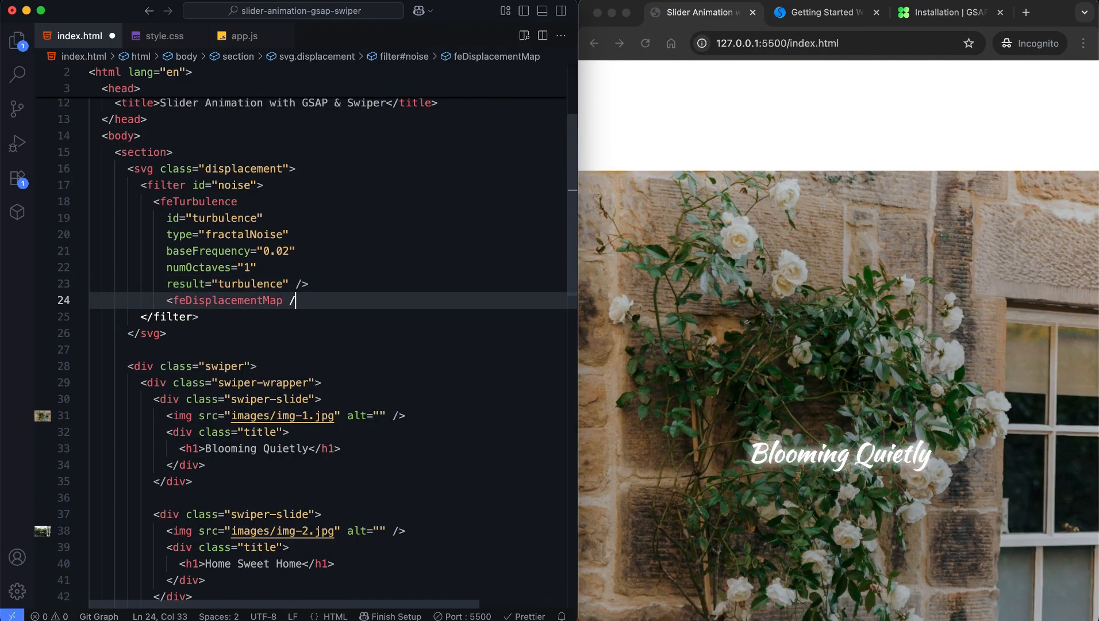
type("id=\"displacementMap\"")
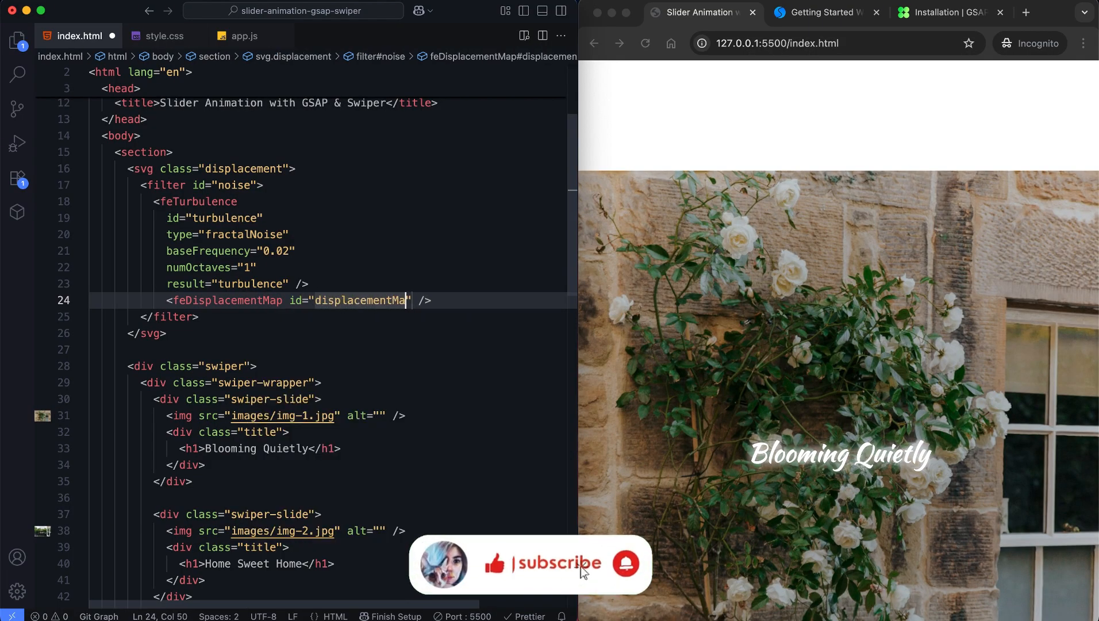
type("in2=\"turbulence\" in=\"SourceGraphic\" scale")
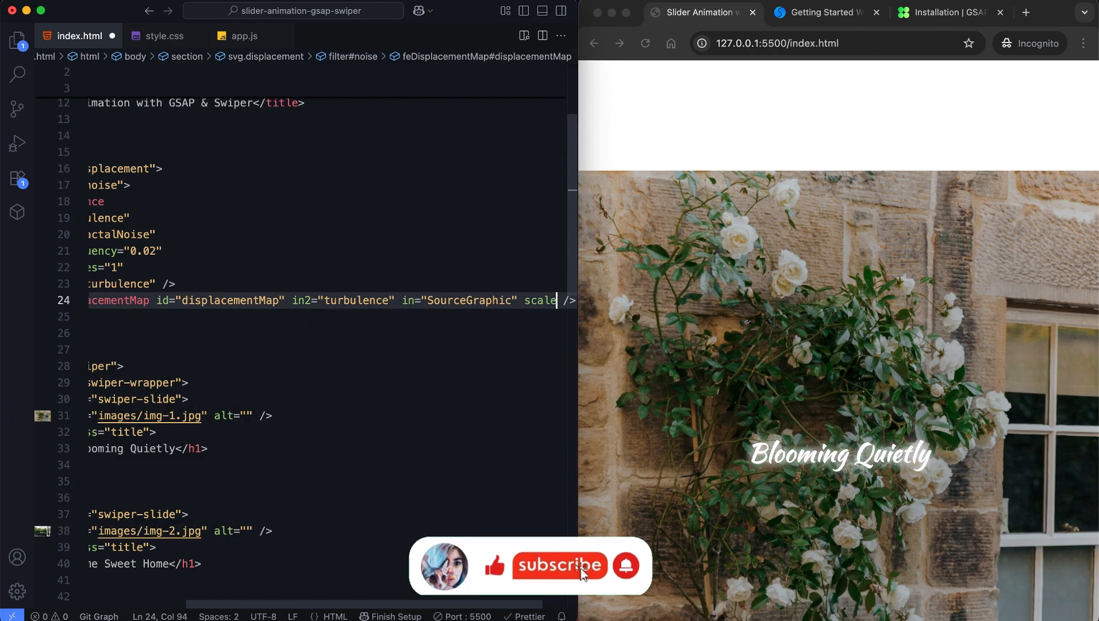
type("0\" />")
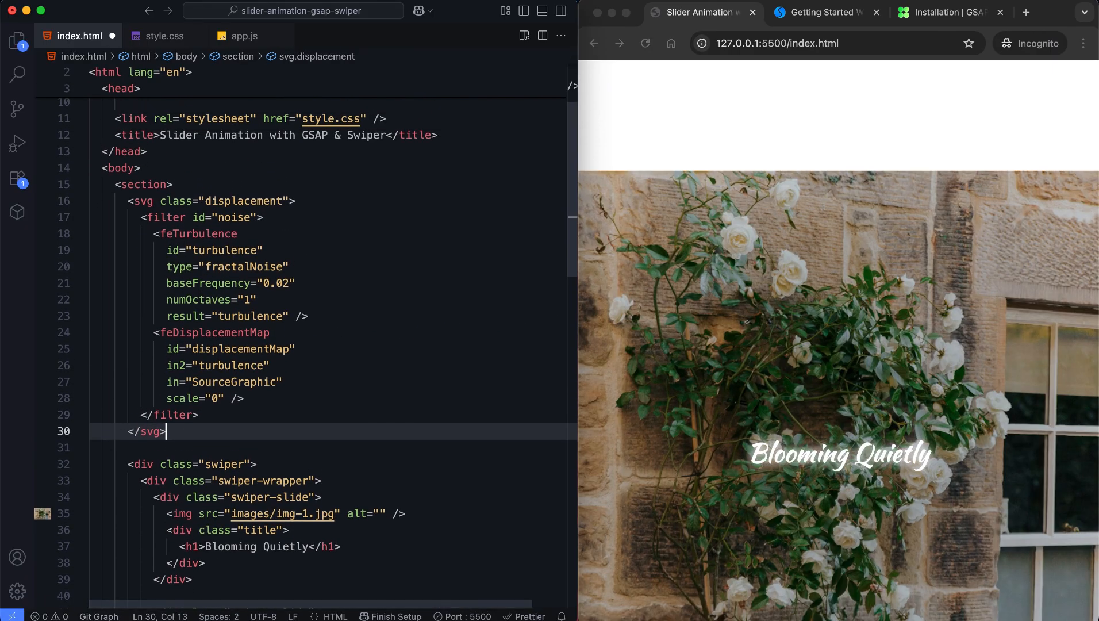
In style.css, position .displacement absolutely over the section and apply the #noise filter to slide images.
left_click(163, 35)
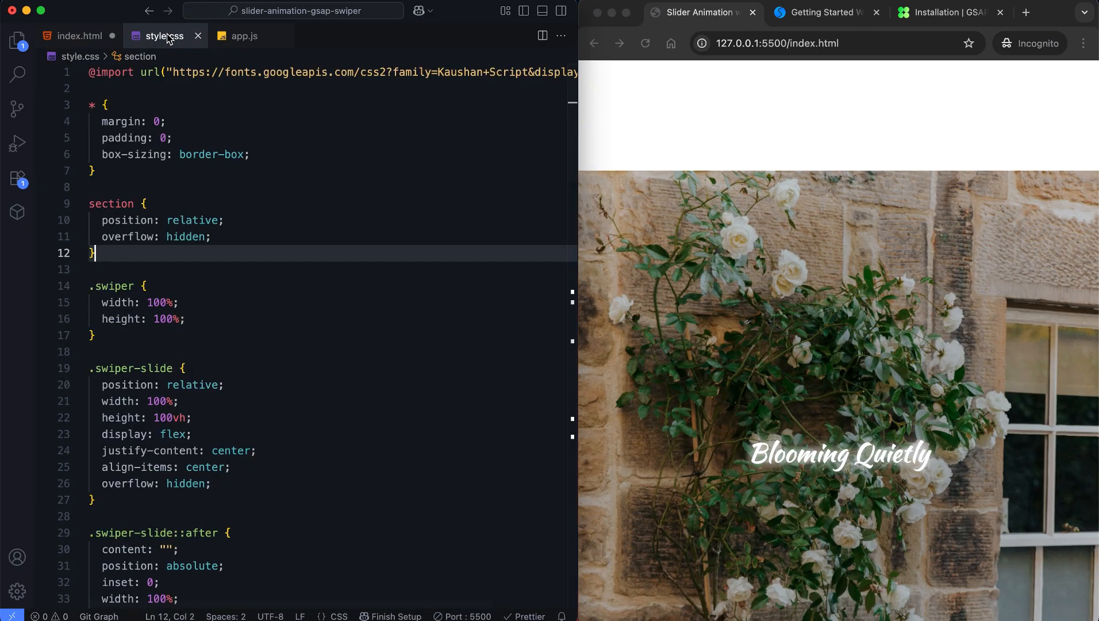
type(".displacement {")
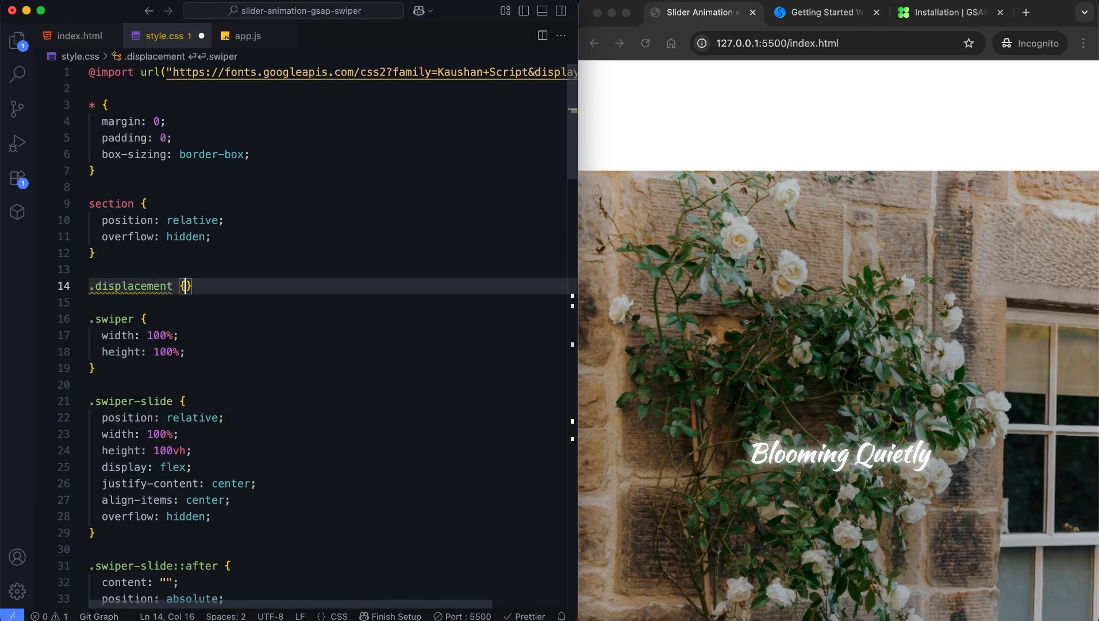
type("position: absolute;")
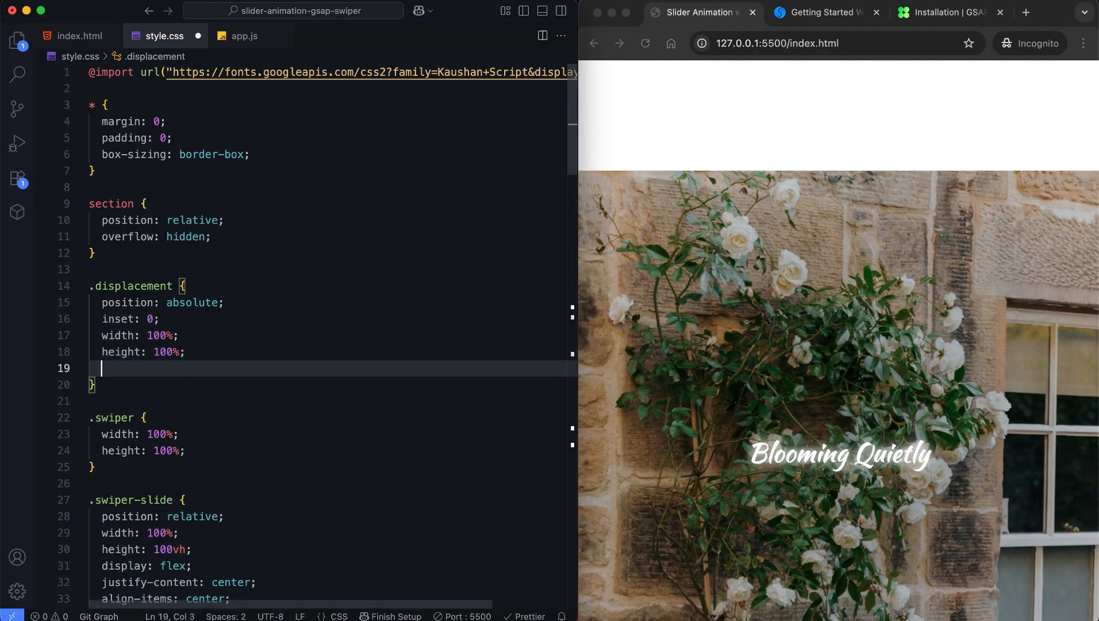
scroll("down", 3)
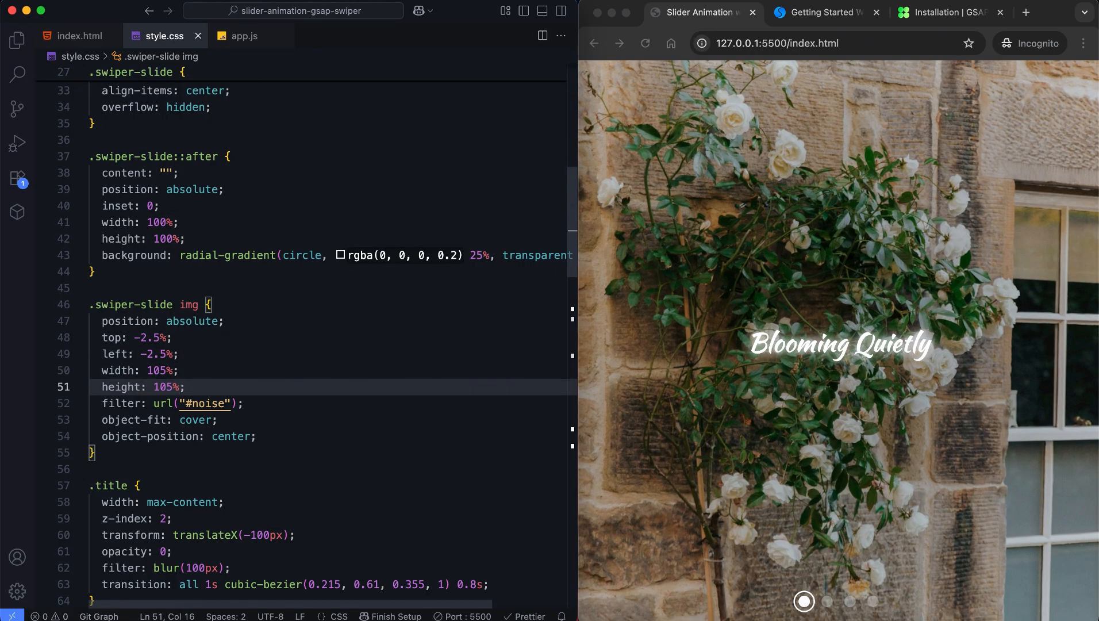
left_click(245, 36)
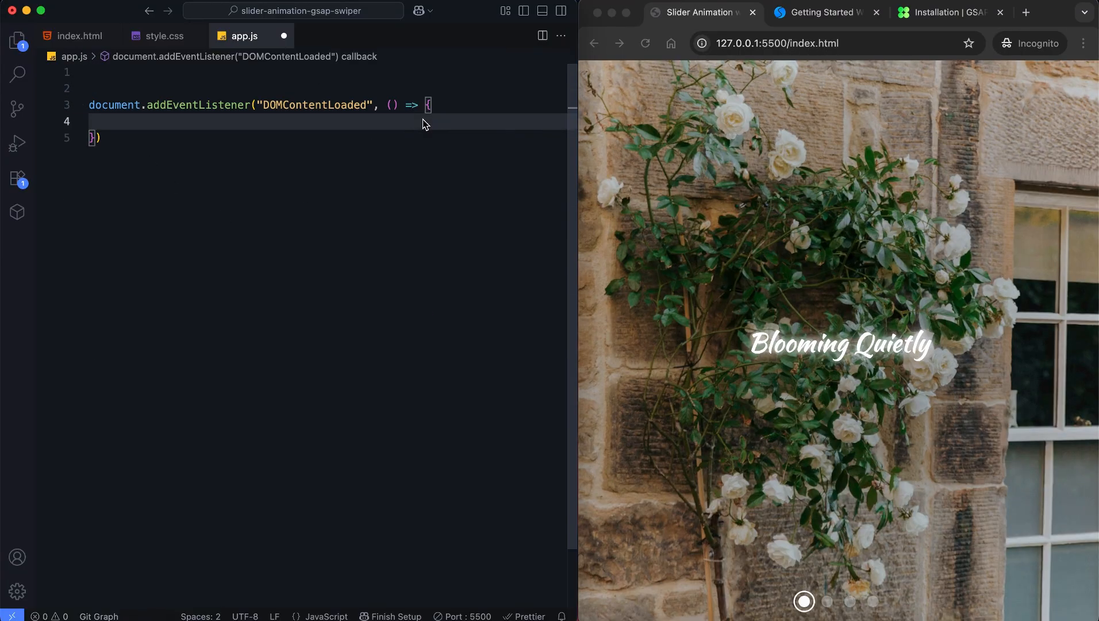
Declare turbulence and displacementMap constants with getElementById, then begin function animate() with a GSAP timeline.
type("const t")
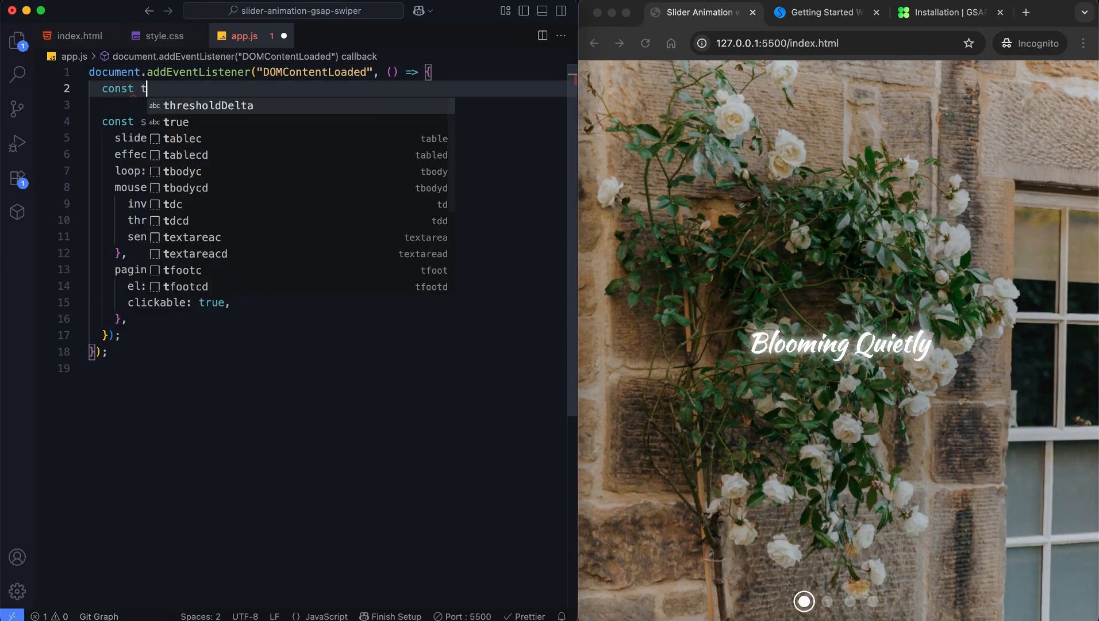
type("urbulence = document.getElementById(\"turbulence")
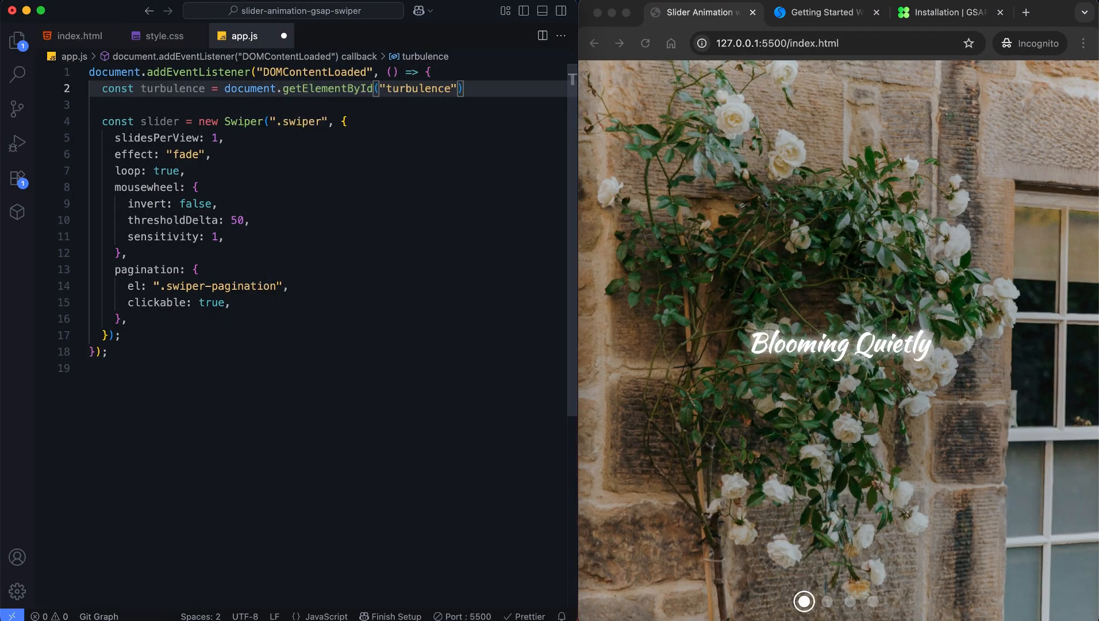
type("const displacement")
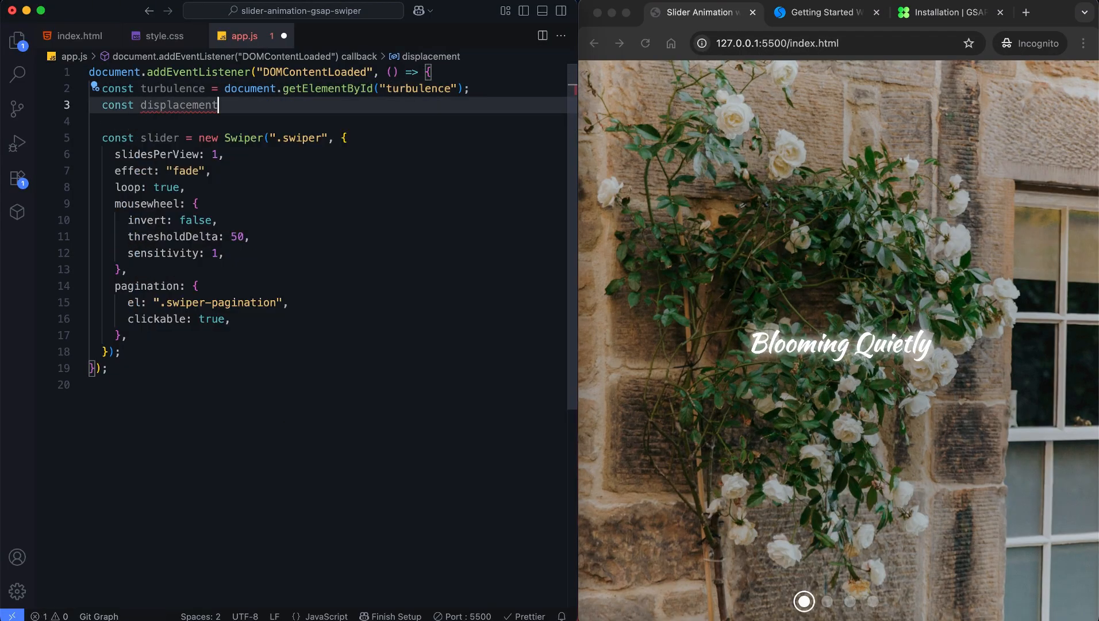
type("Map = document.getElementById(\"\")")
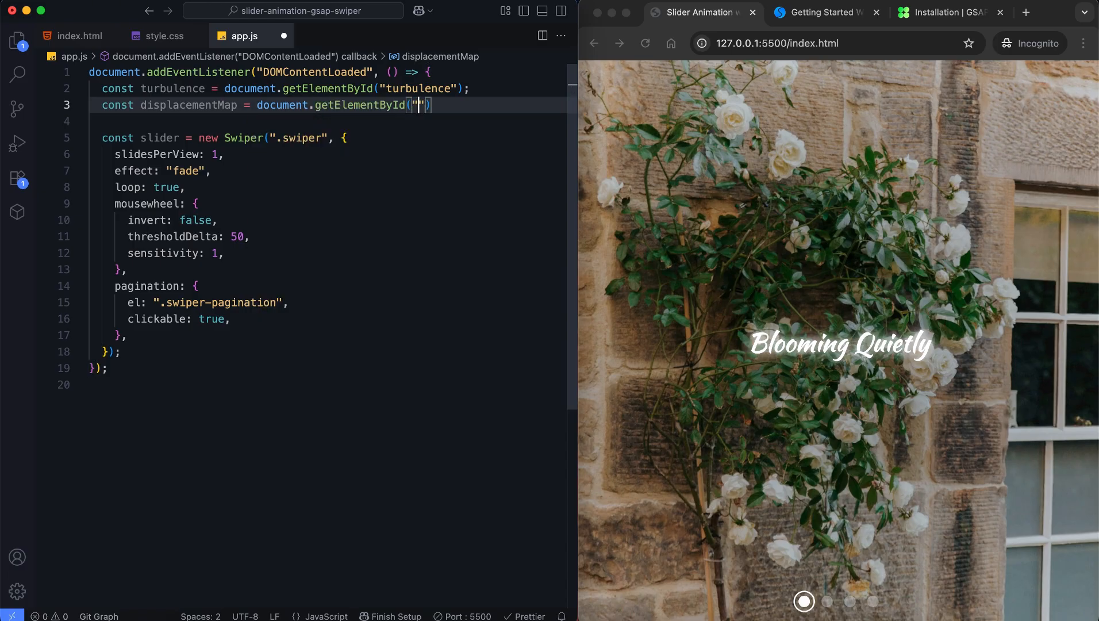
type("displacementMap")
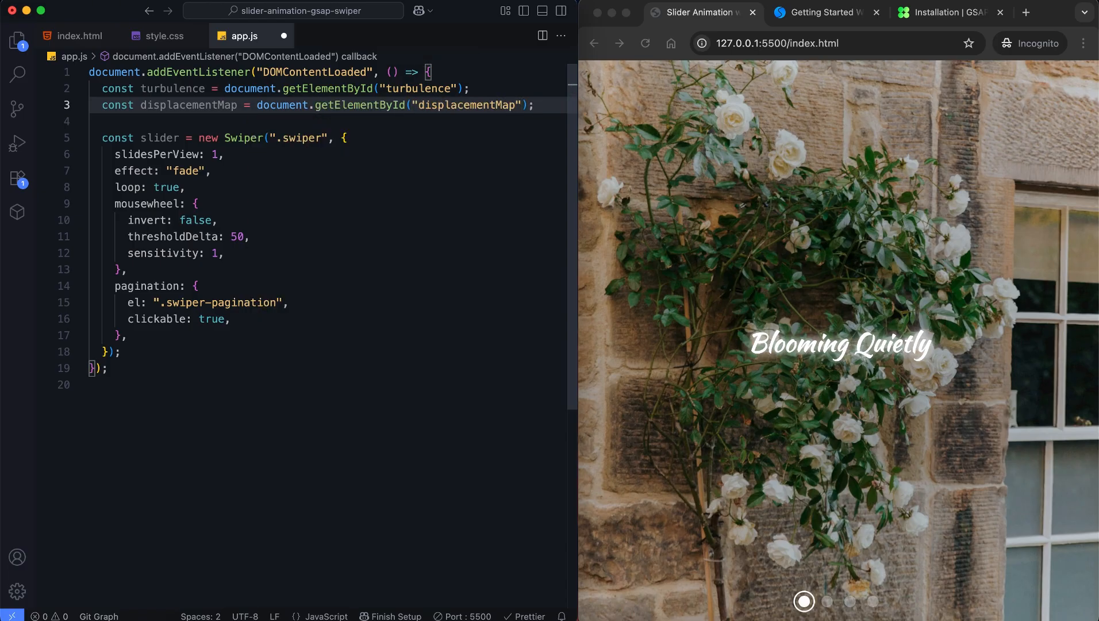
type("function animate() {")
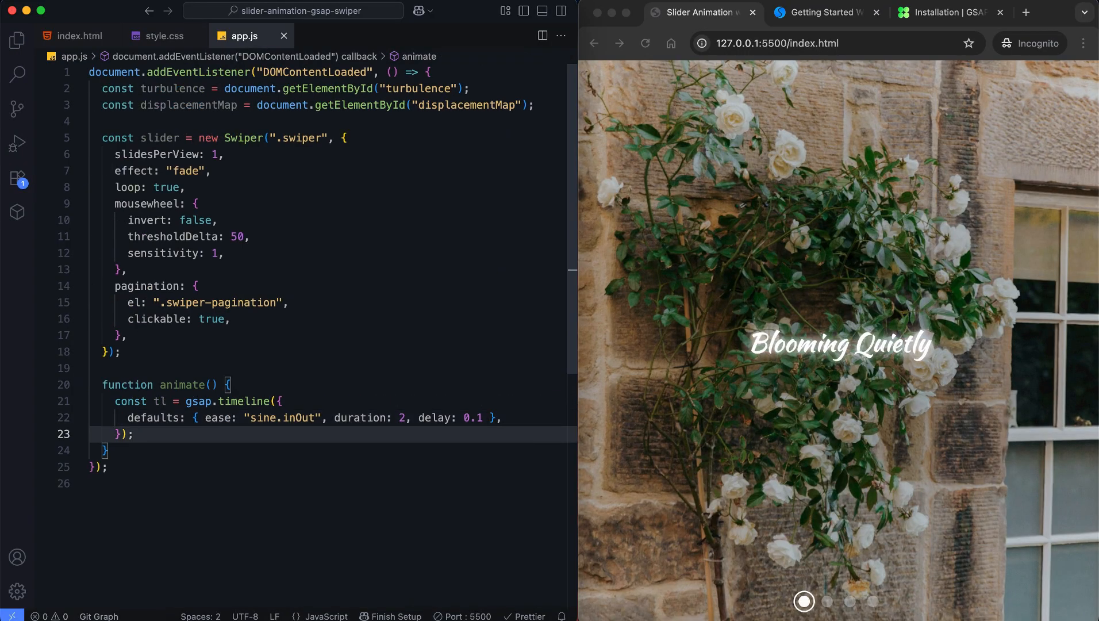
Tween turbulence baseFrequency 0.04→0.02 and displacement scale 100→0 simultaneously, then save app.js.
type("turbulence,")
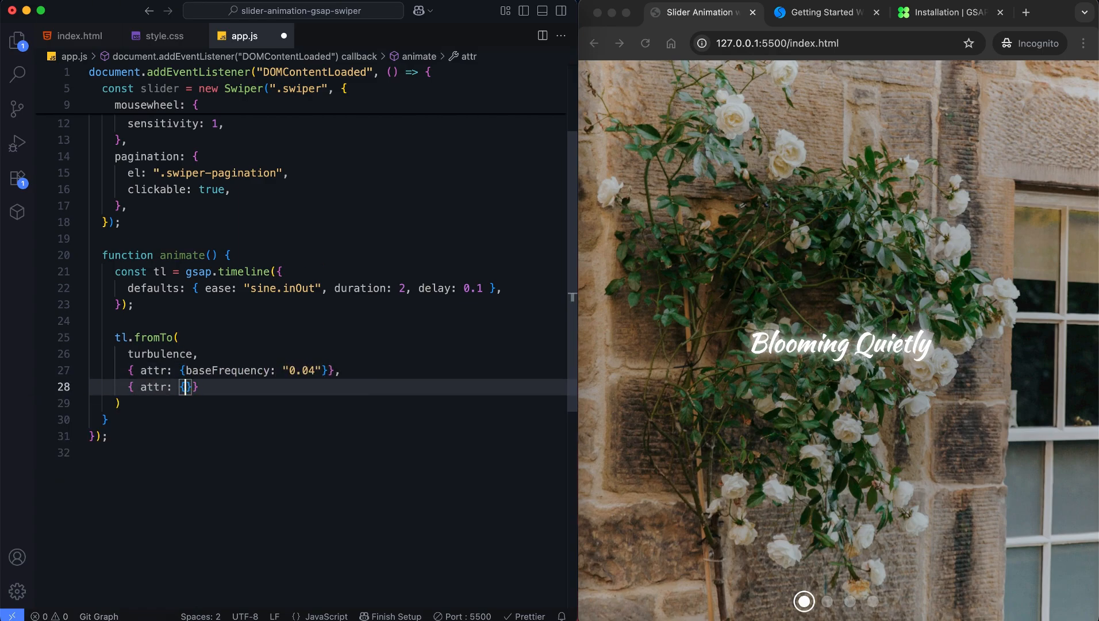
type("baseFrequency: \"0.02\"")
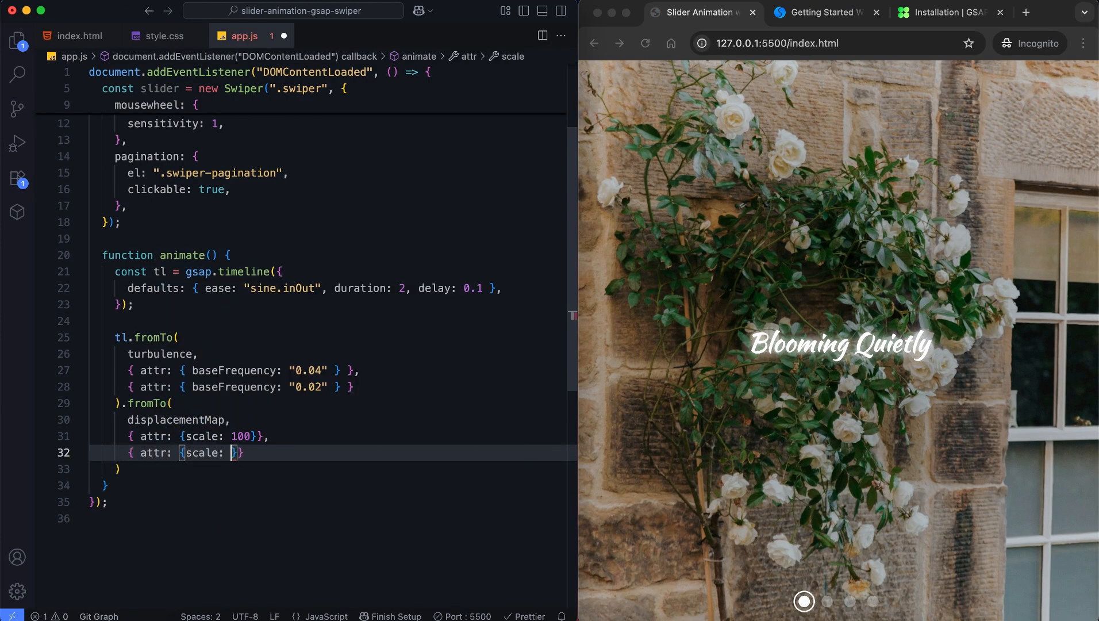
type("0}},")
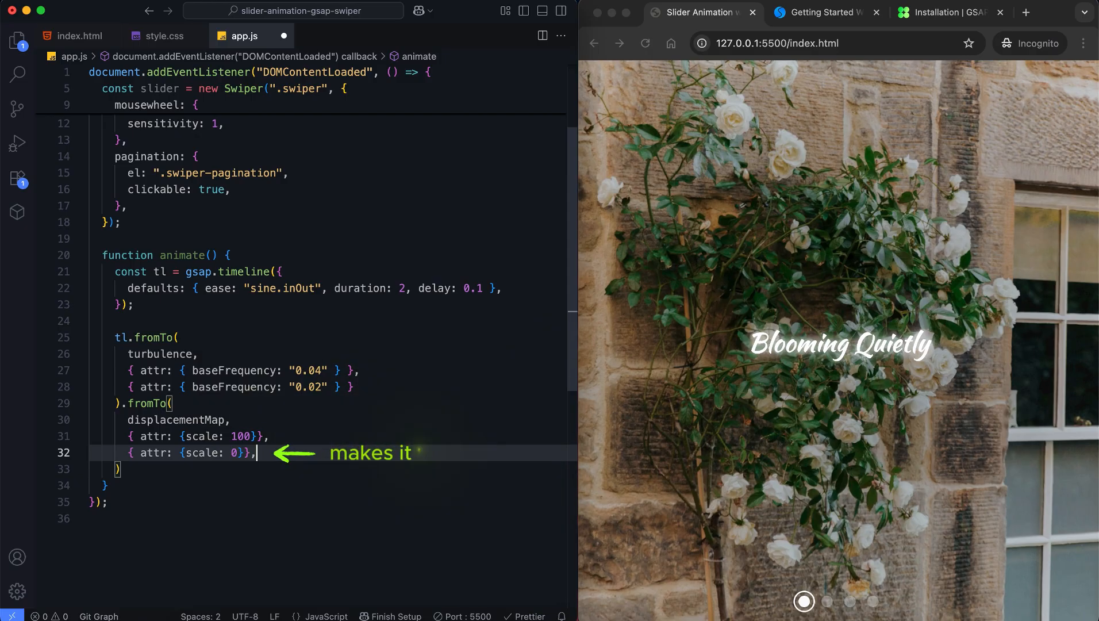
type("\"<\"")
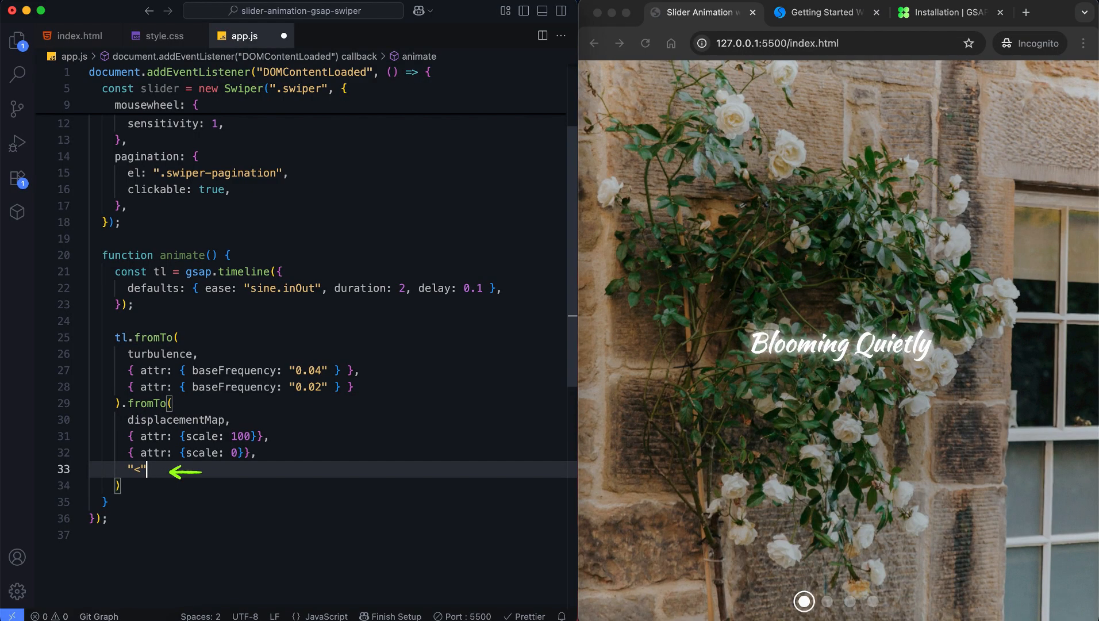
key("cmd+s")
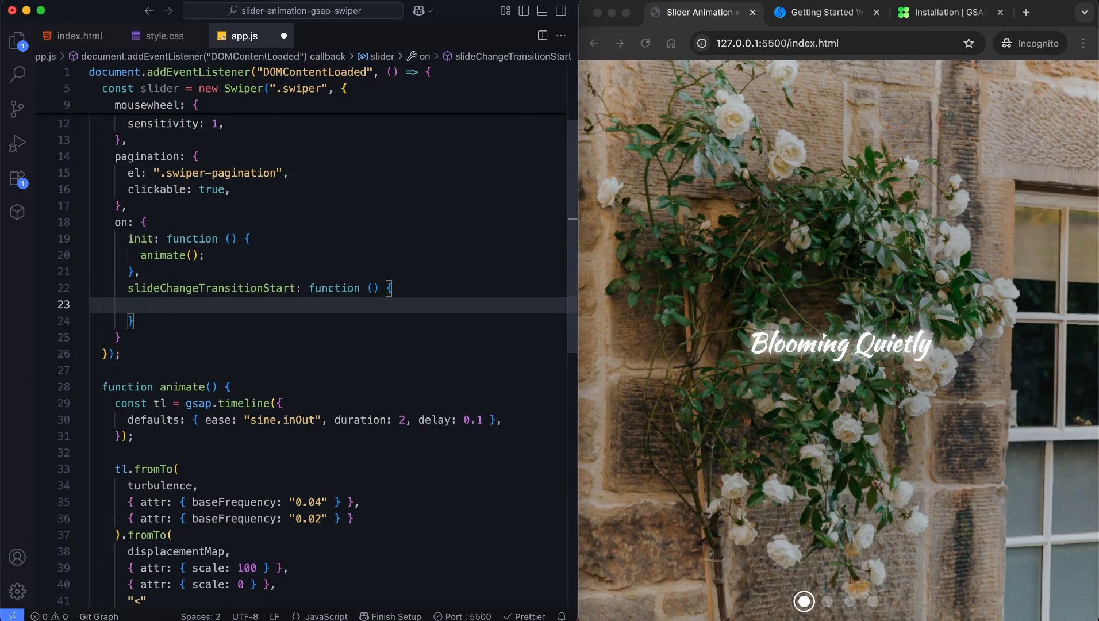
Call animate() on slideChangeTransitionStart and preview the wavy transition by jumping to slide two.
type("animate();")
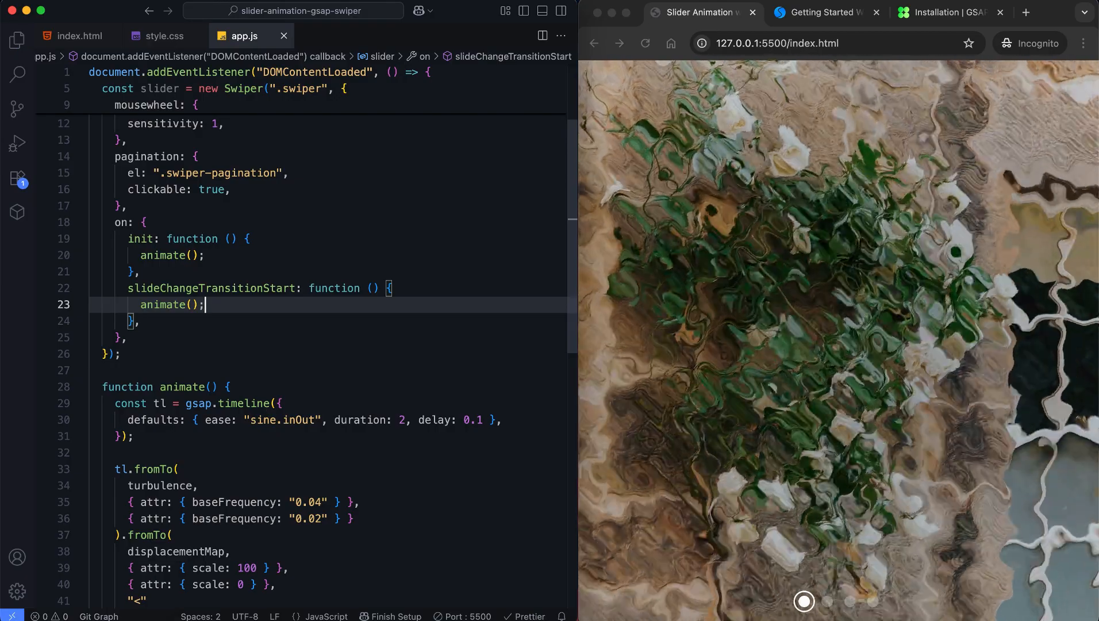
left_click(826, 602)
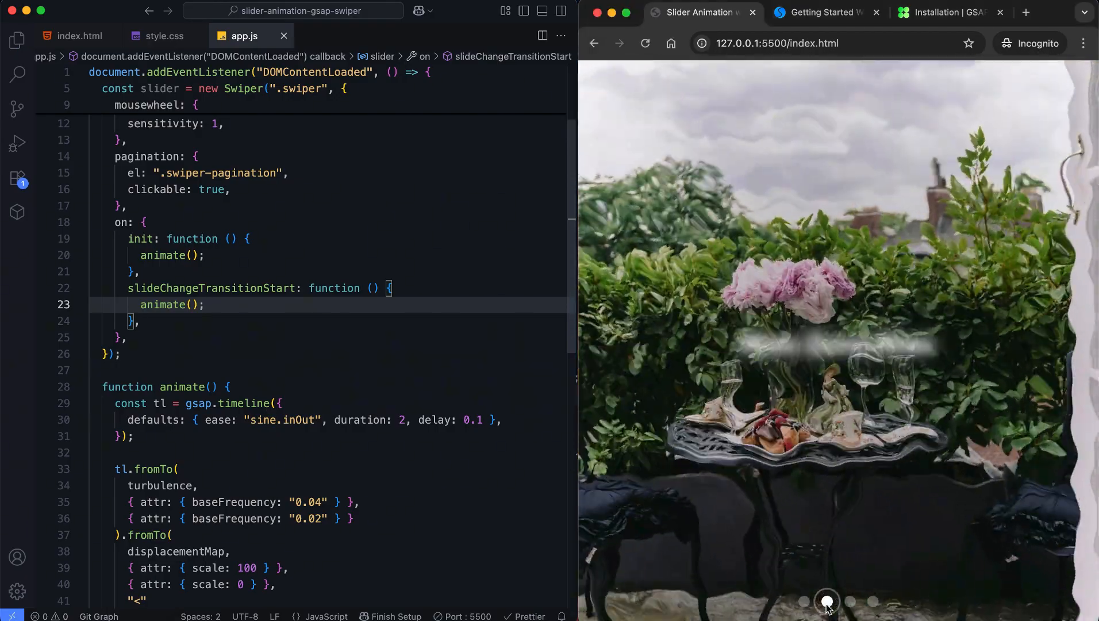